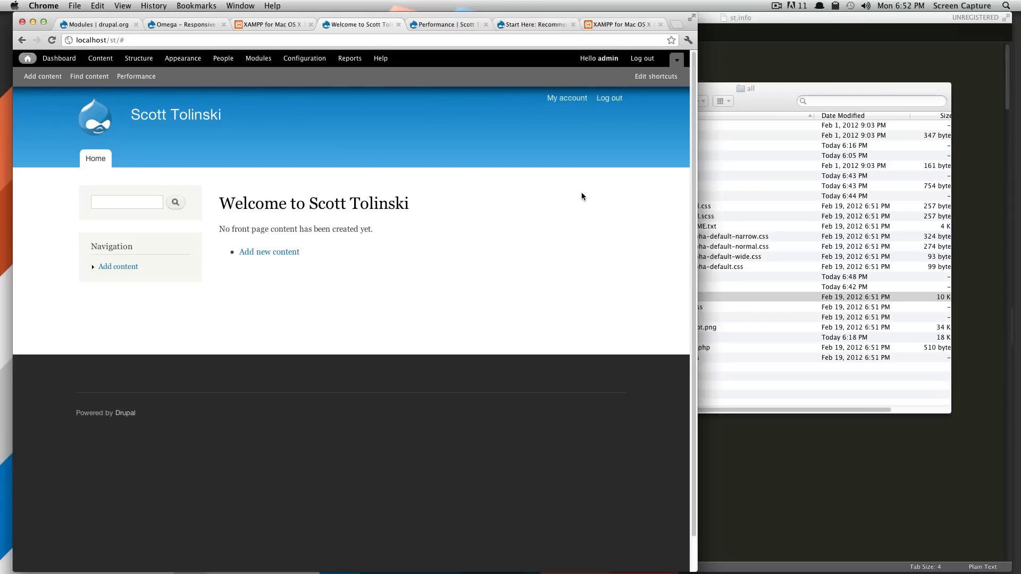
mouse_move(575, 205)
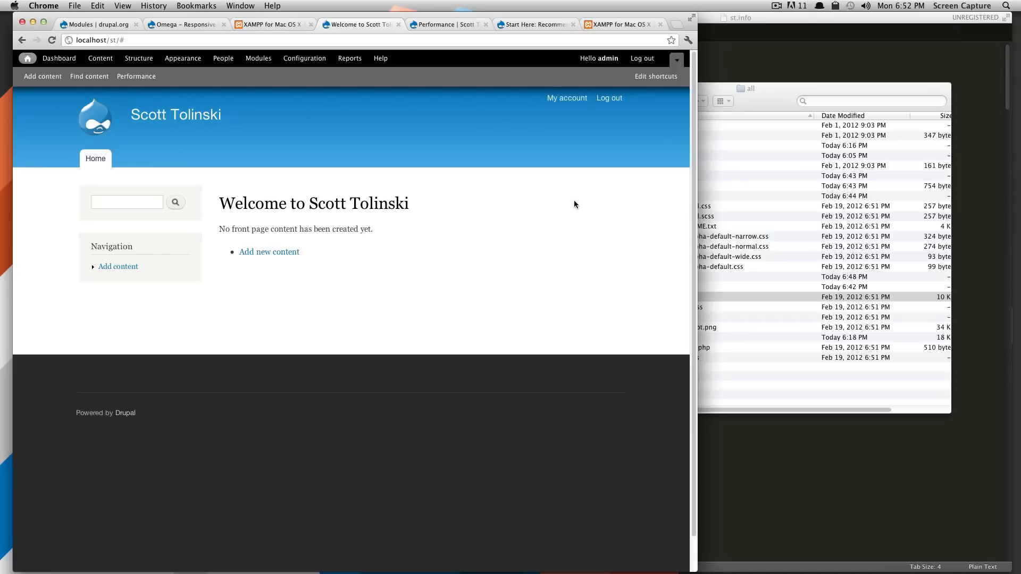
mouse_move(448, 176)
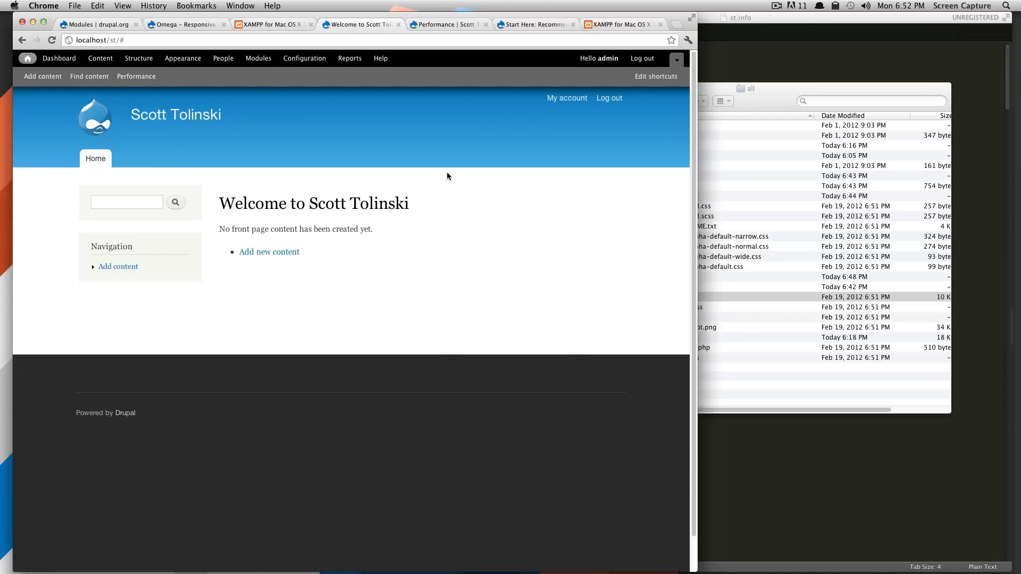
mouse_move(469, 177)
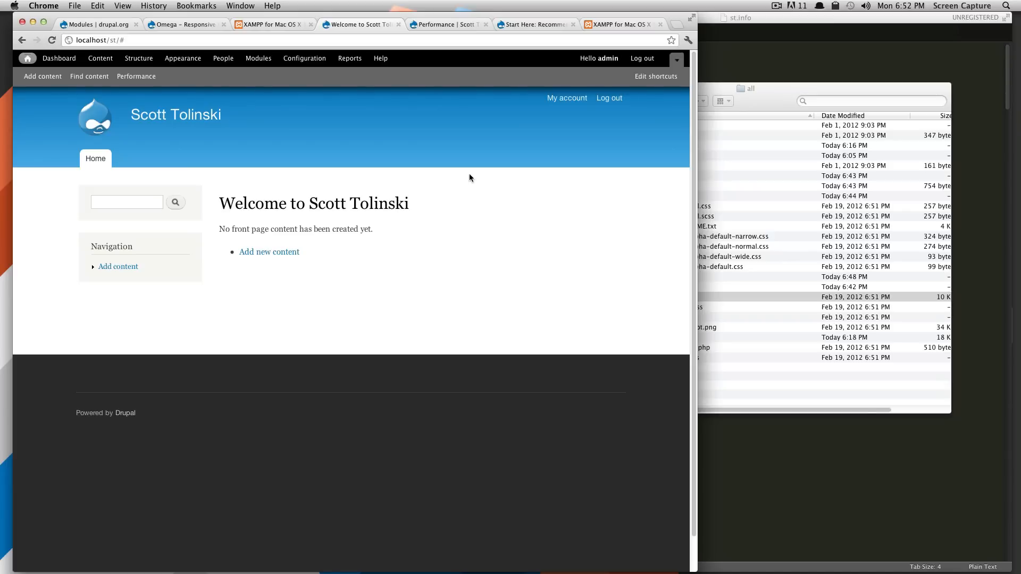
mouse_move(427, 215)
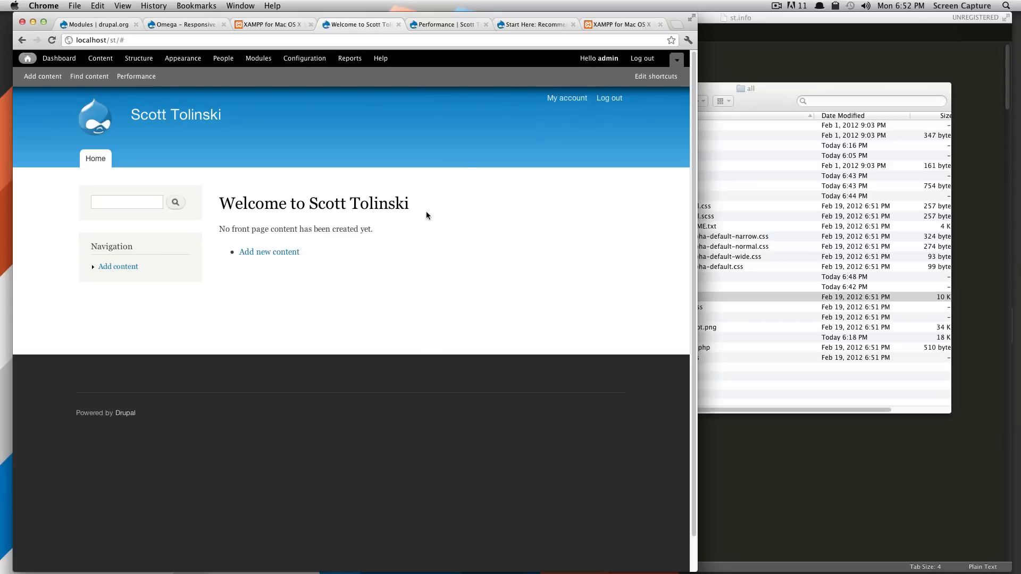
mouse_move(417, 225)
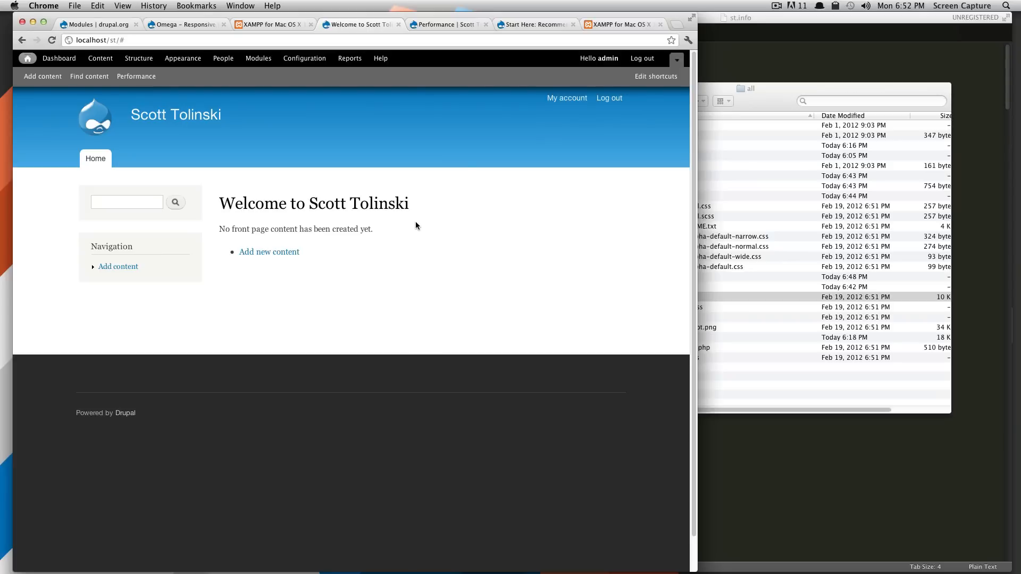
mouse_move(344, 152)
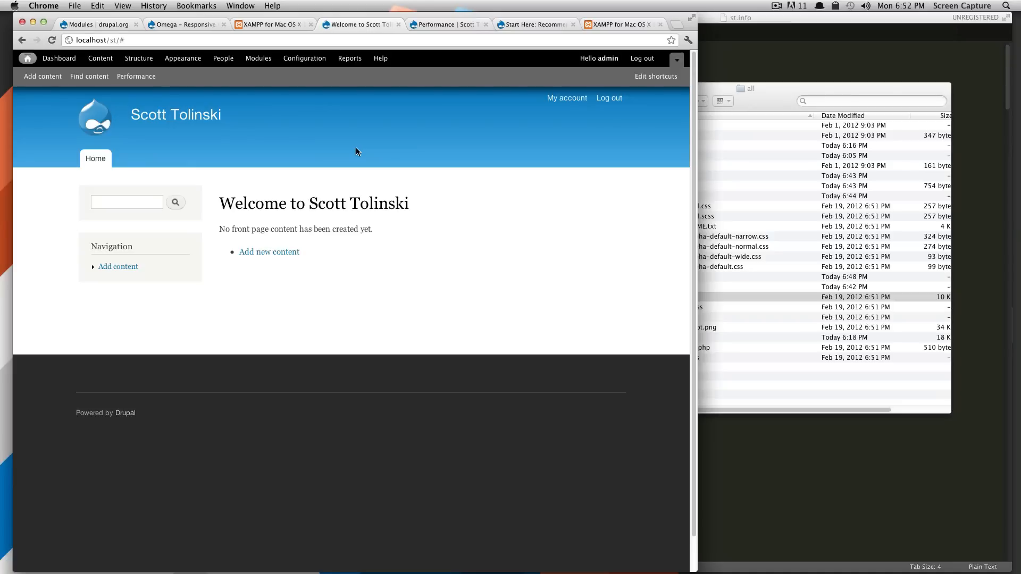
mouse_move(363, 149)
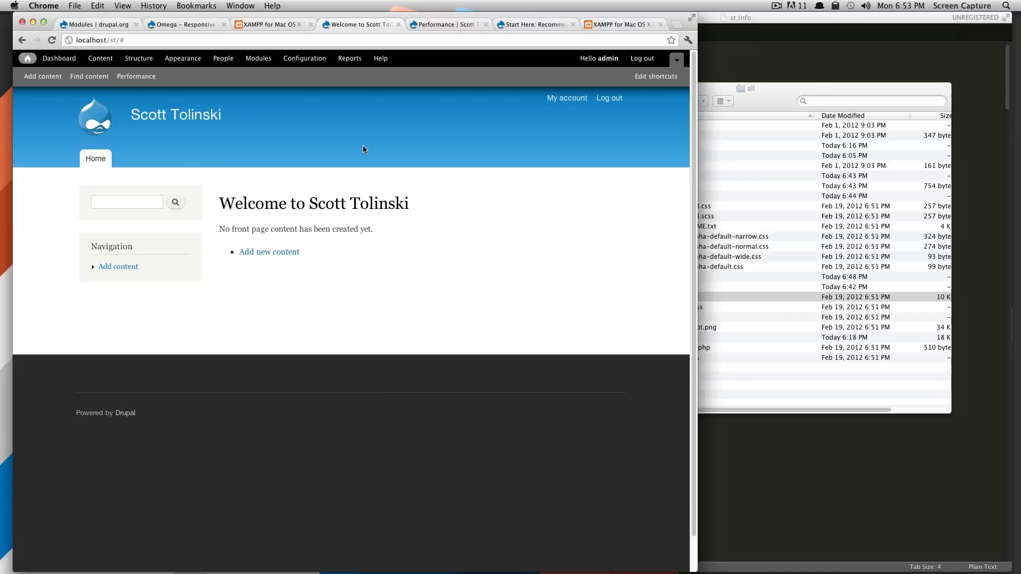
mouse_move(276, 112)
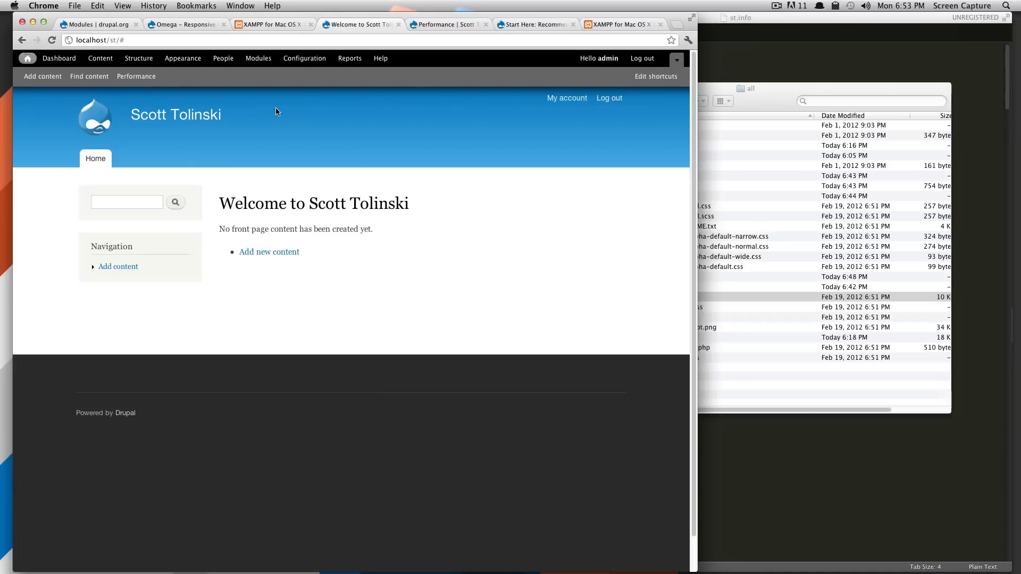
mouse_move(305, 129)
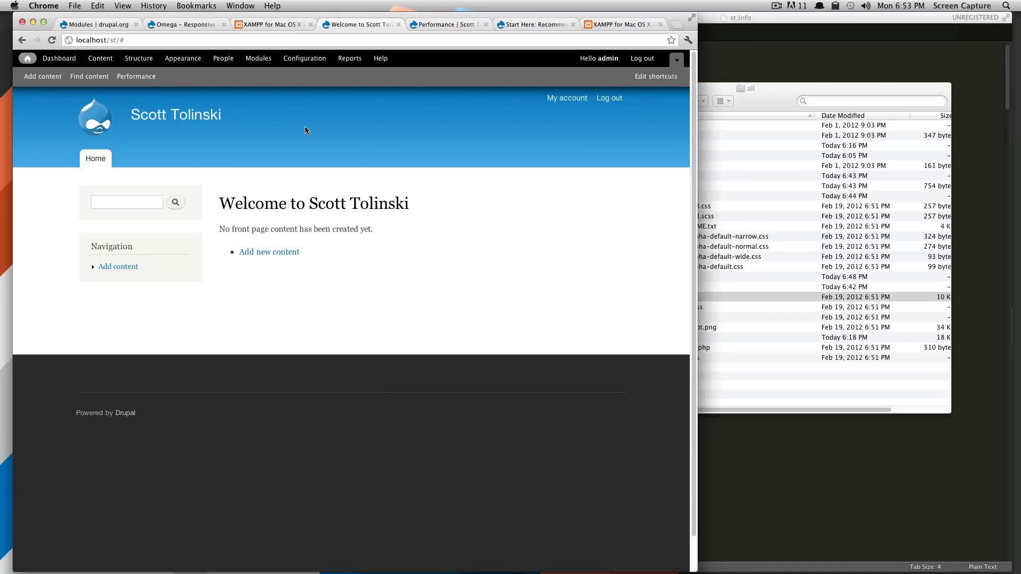
mouse_move(43, 77)
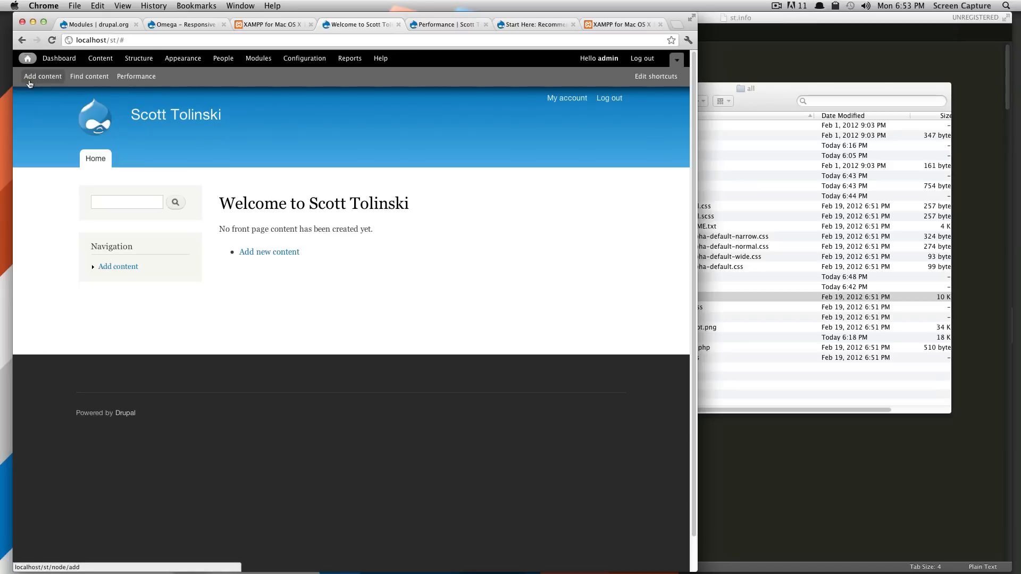
- Go to Content and choose Add content to reach the Article / Basic page chooser
left_click(100, 58)
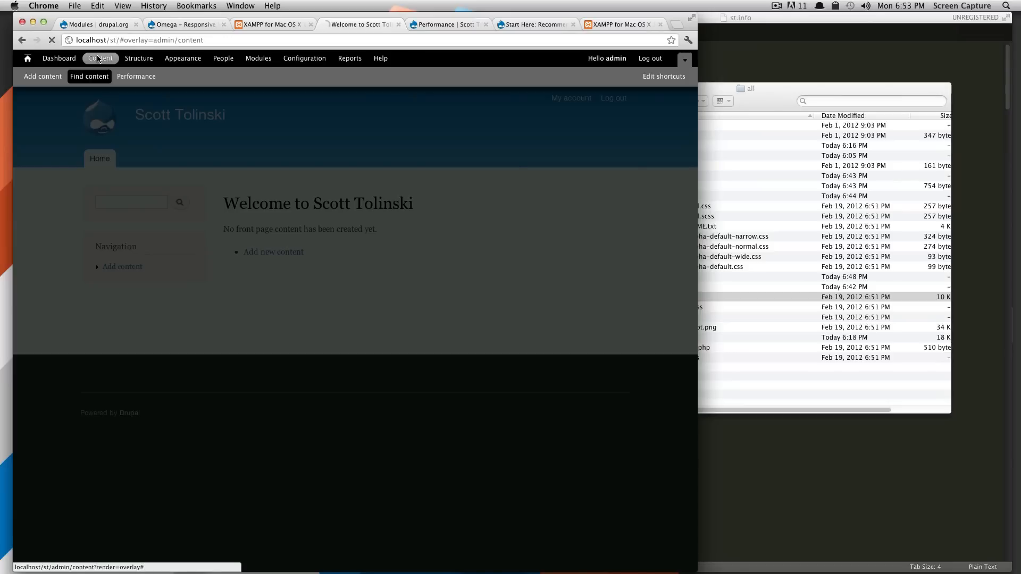
left_click(100, 57)
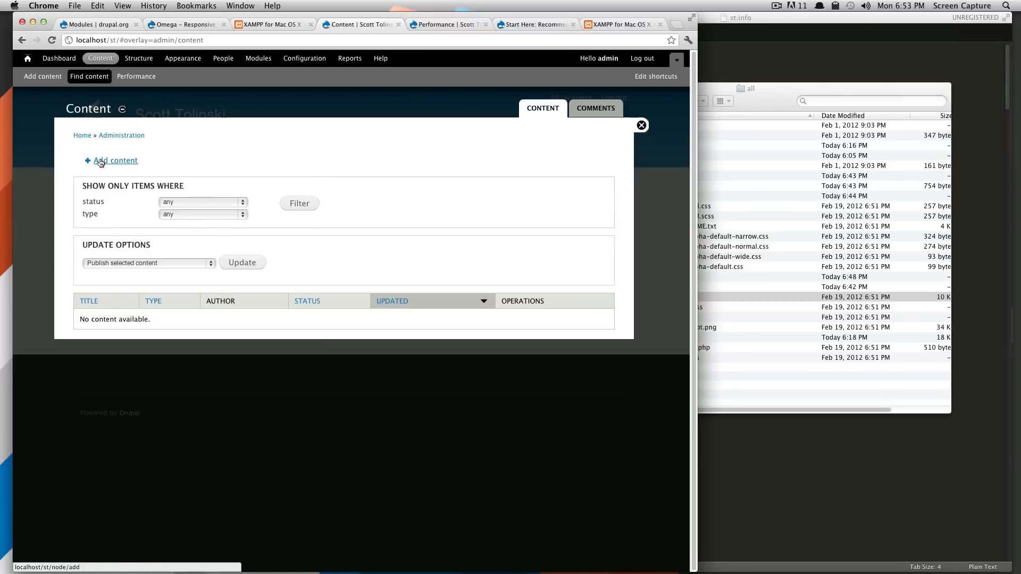
left_click(115, 160)
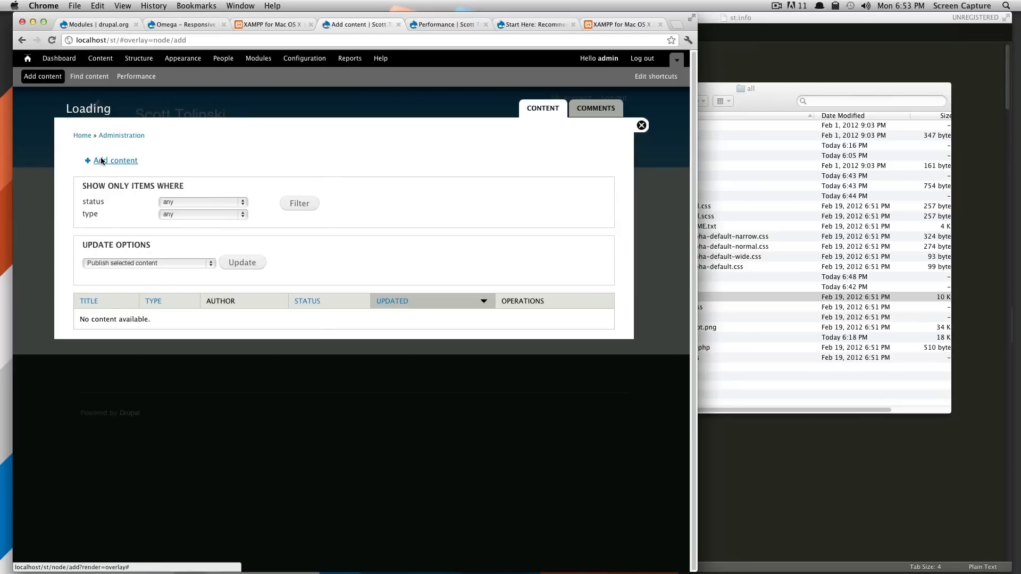
left_click(115, 161)
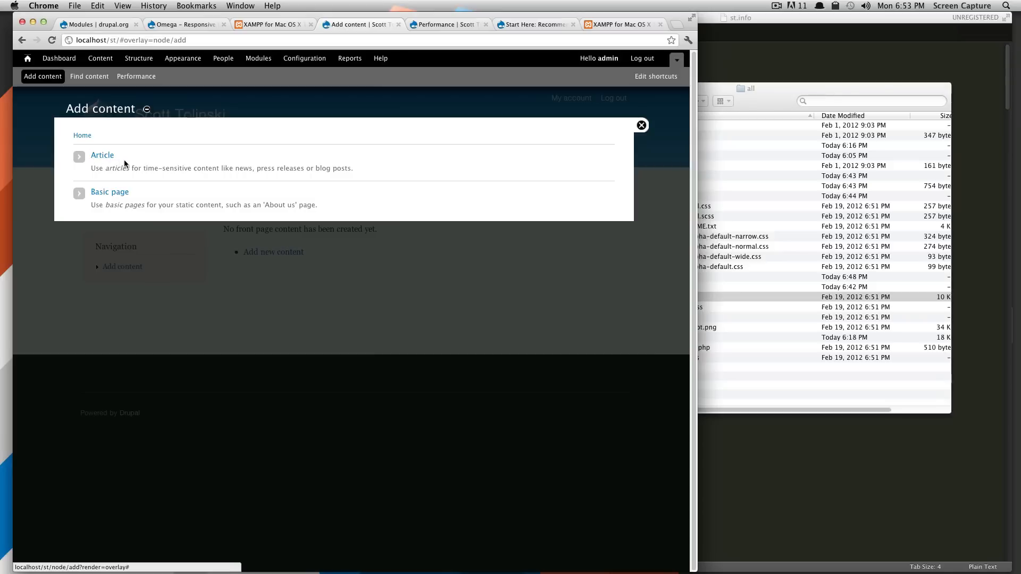
mouse_move(135, 193)
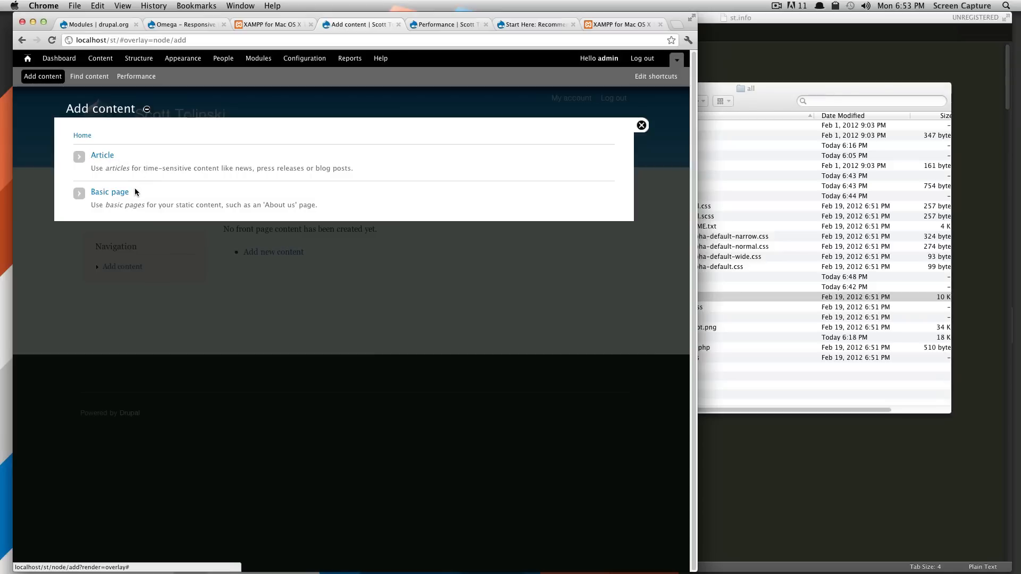
mouse_move(262, 200)
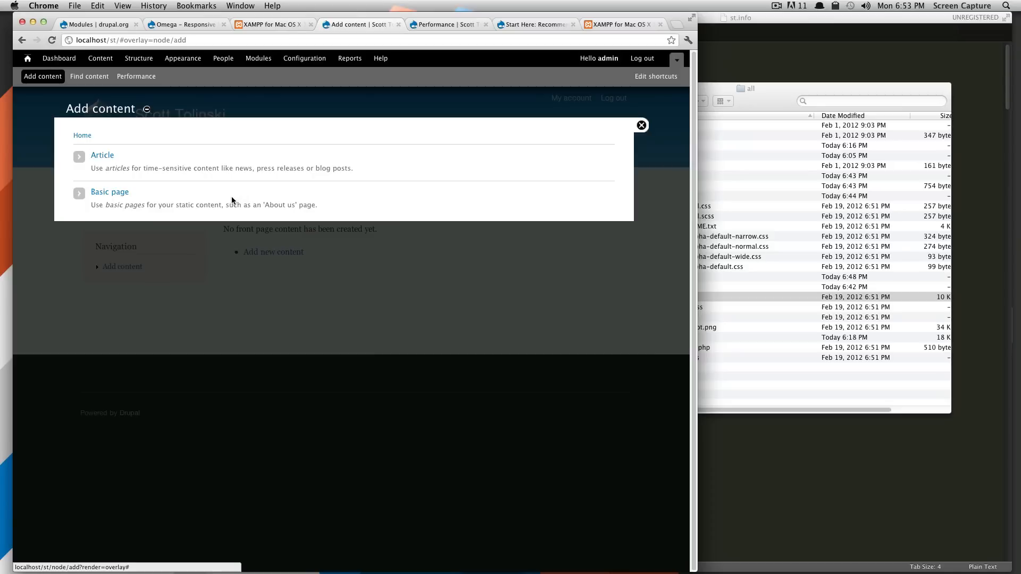
mouse_move(145, 196)
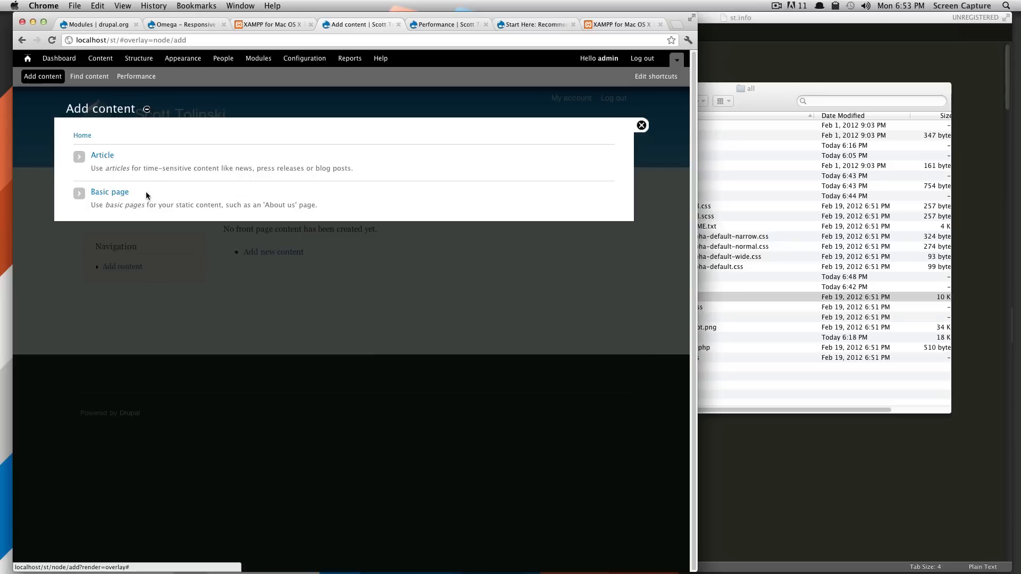
- Start a Basic page titled 'About' with body text 'This page is about me.'
left_click(109, 193)
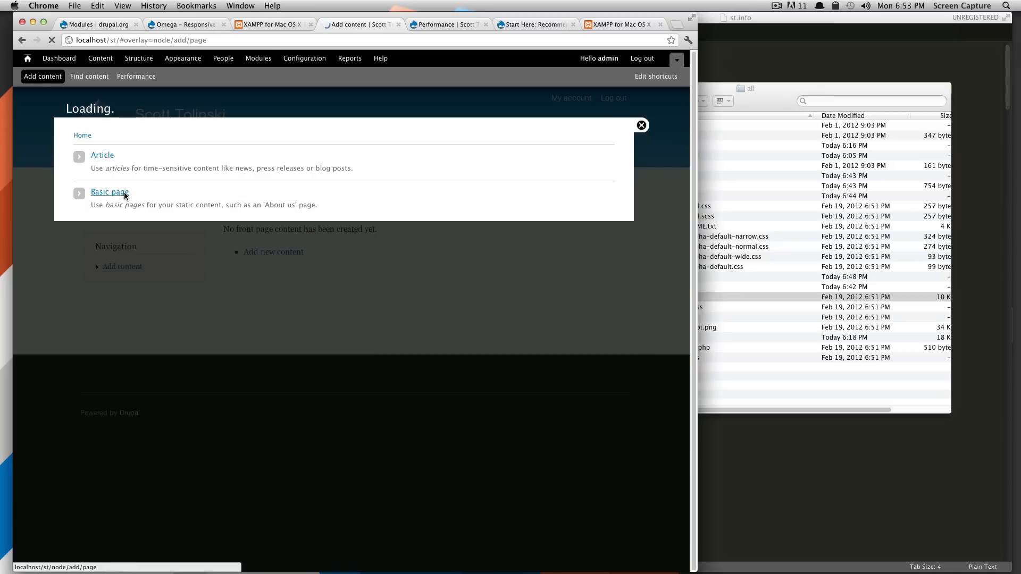
left_click(109, 192)
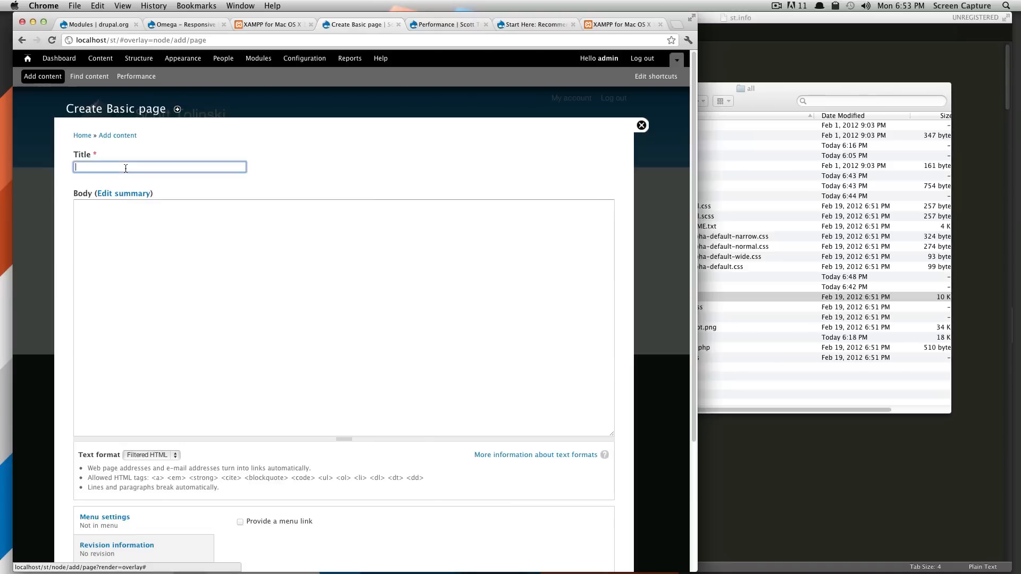
scroll("down", 3)
type("THis p")
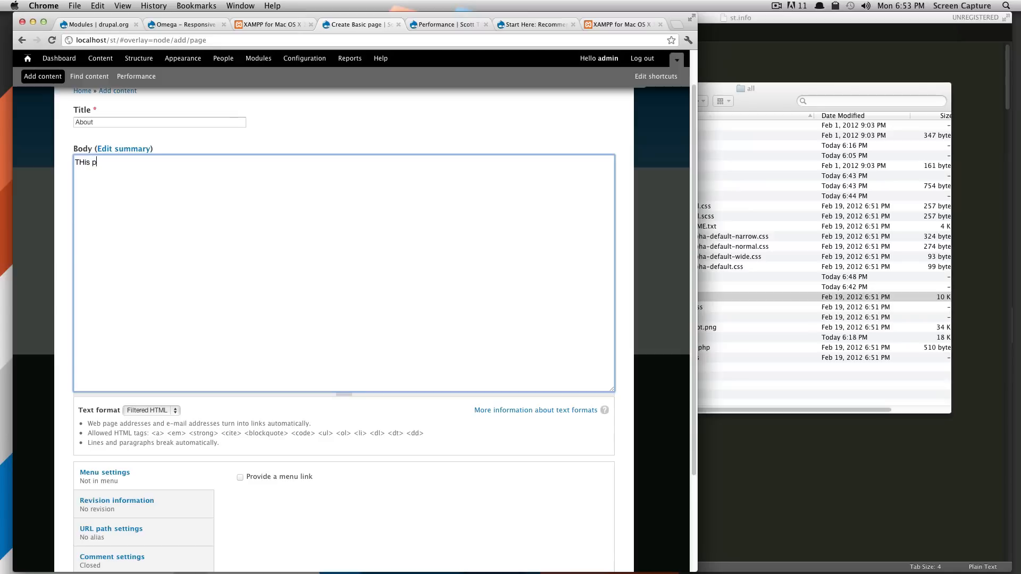
type("This page")
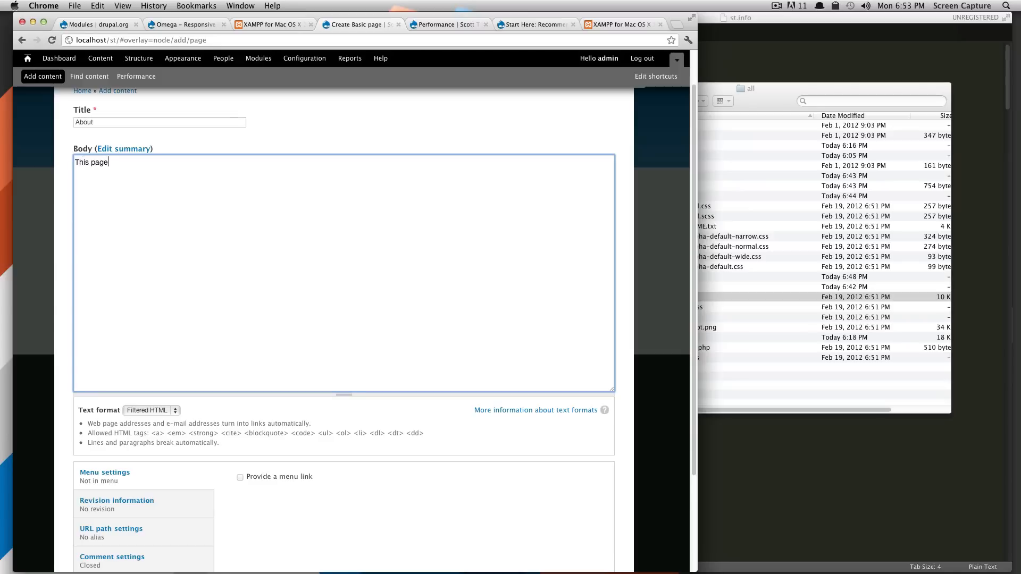
type("is about")
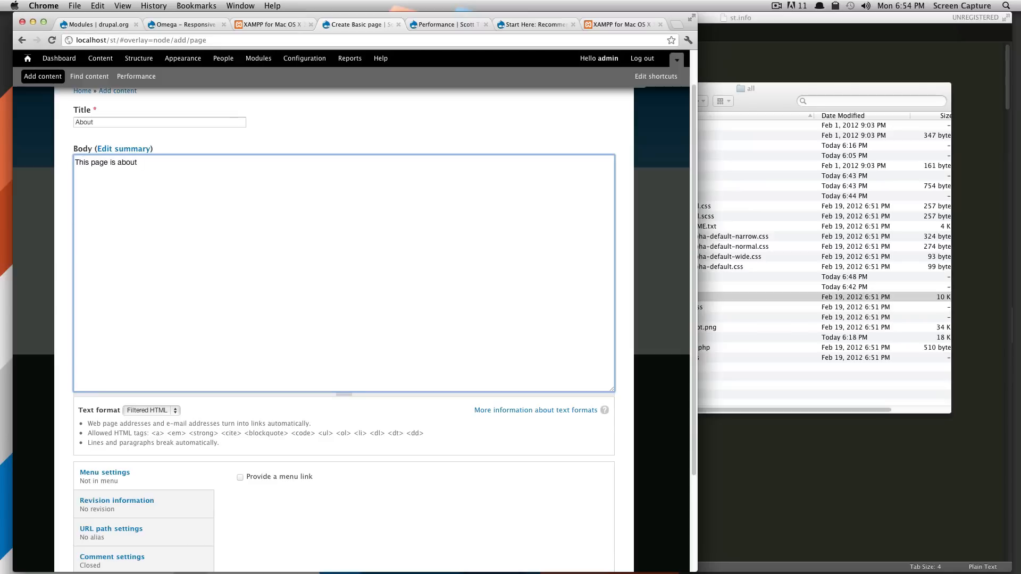
type("me.")
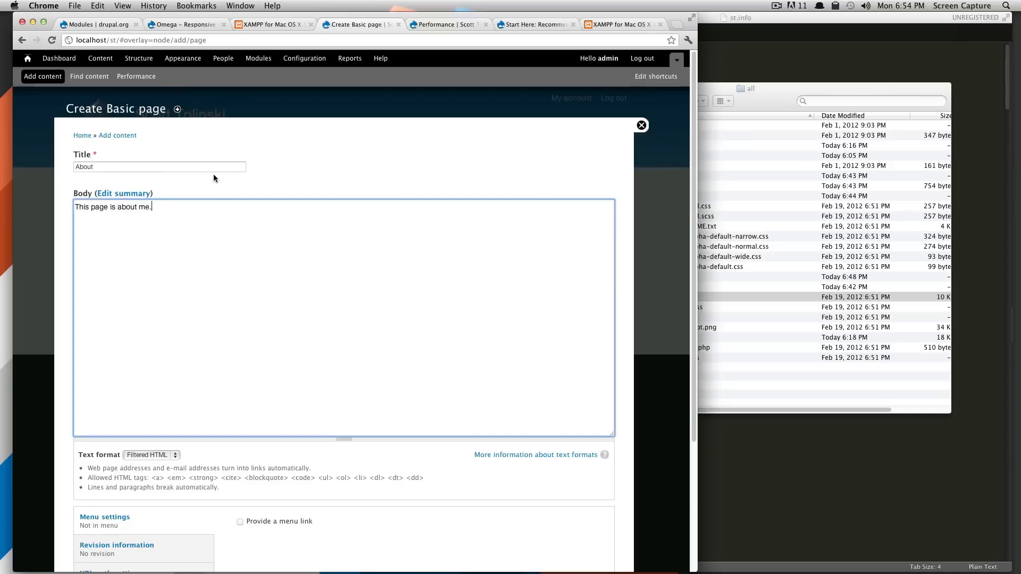
scroll("down", 3)
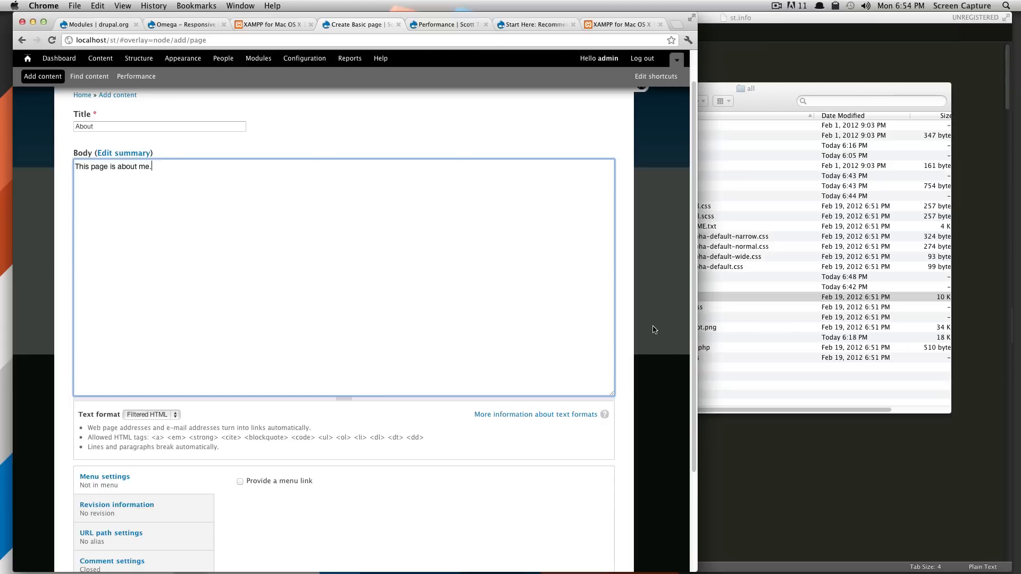
left_click(149, 414)
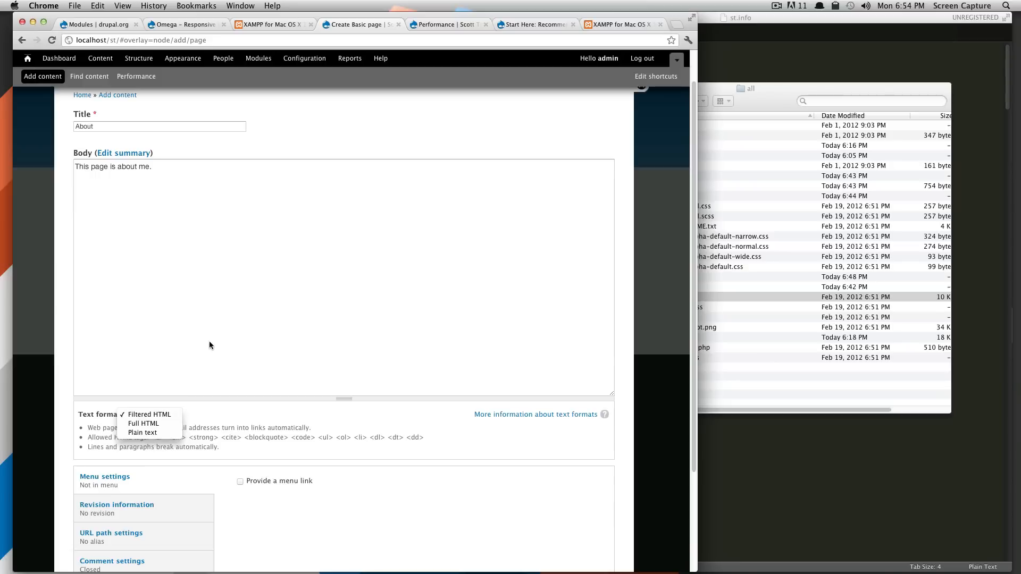
left_click(148, 415)
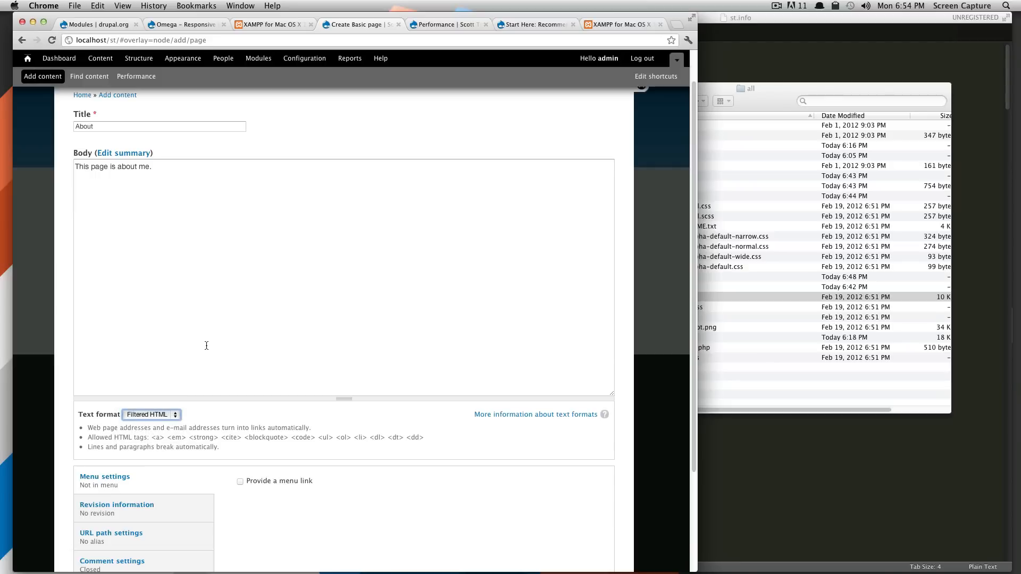
mouse_move(210, 342)
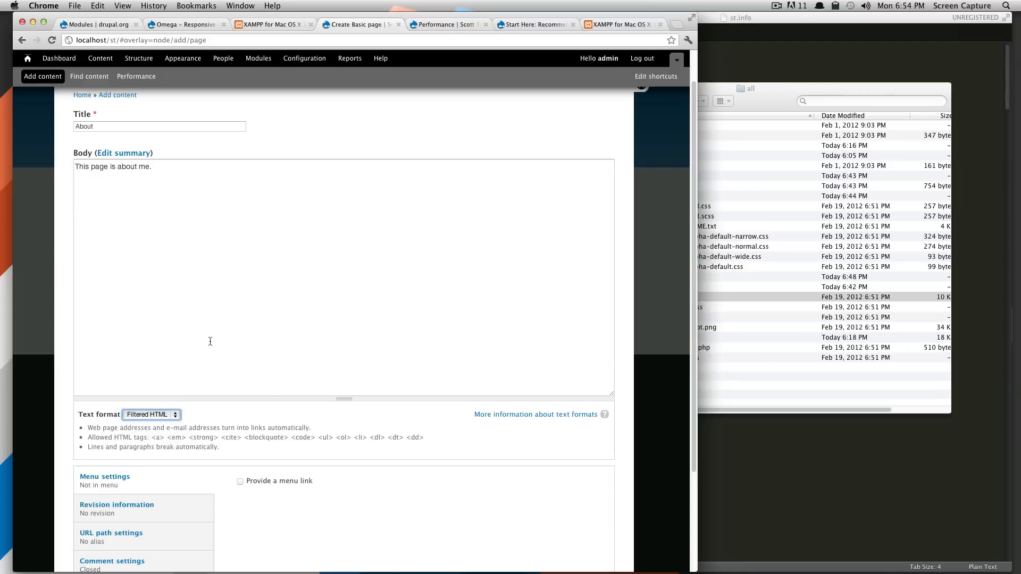
mouse_move(152, 202)
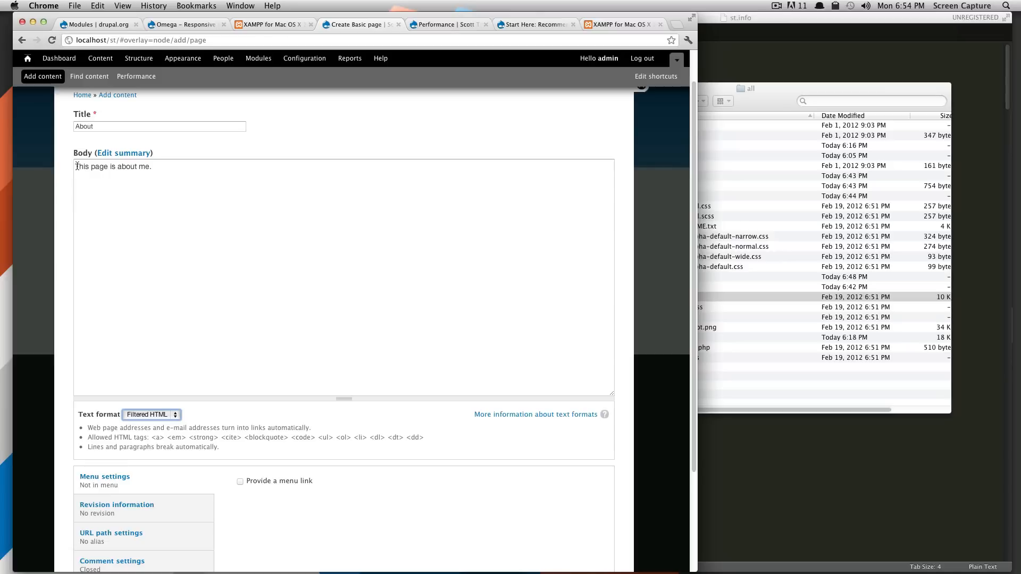
mouse_move(561, 167)
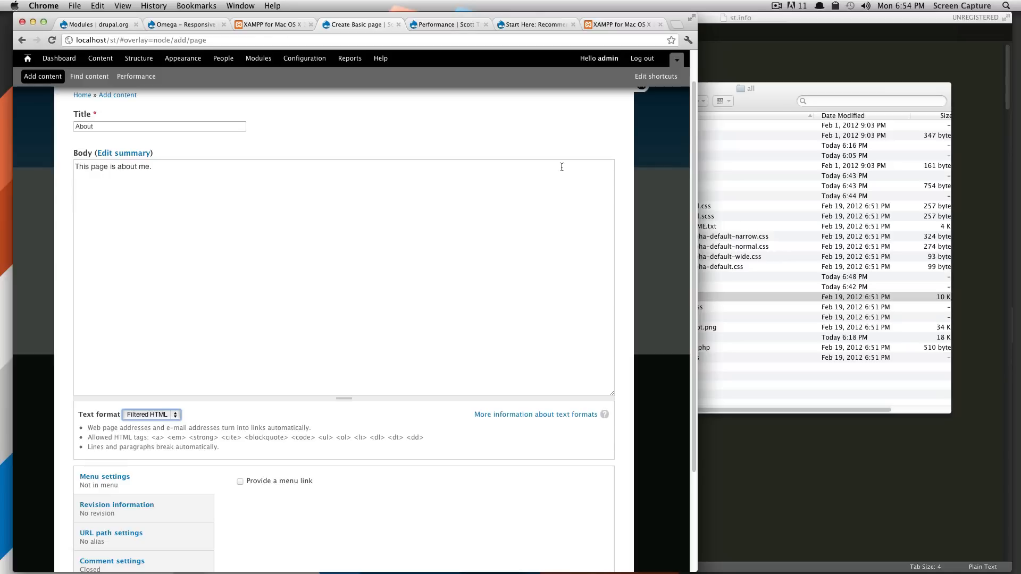
mouse_move(564, 170)
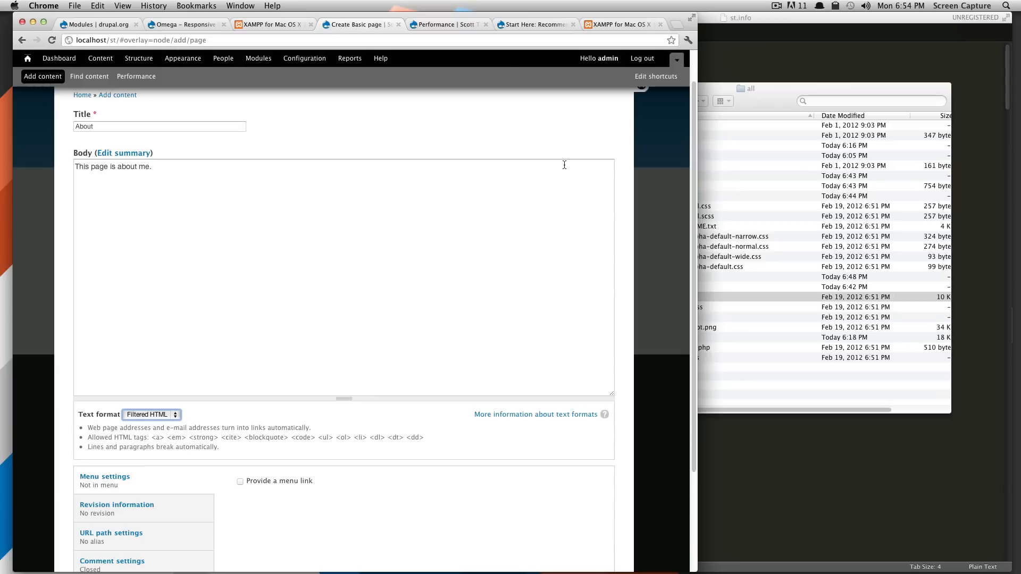
left_click(312, 277)
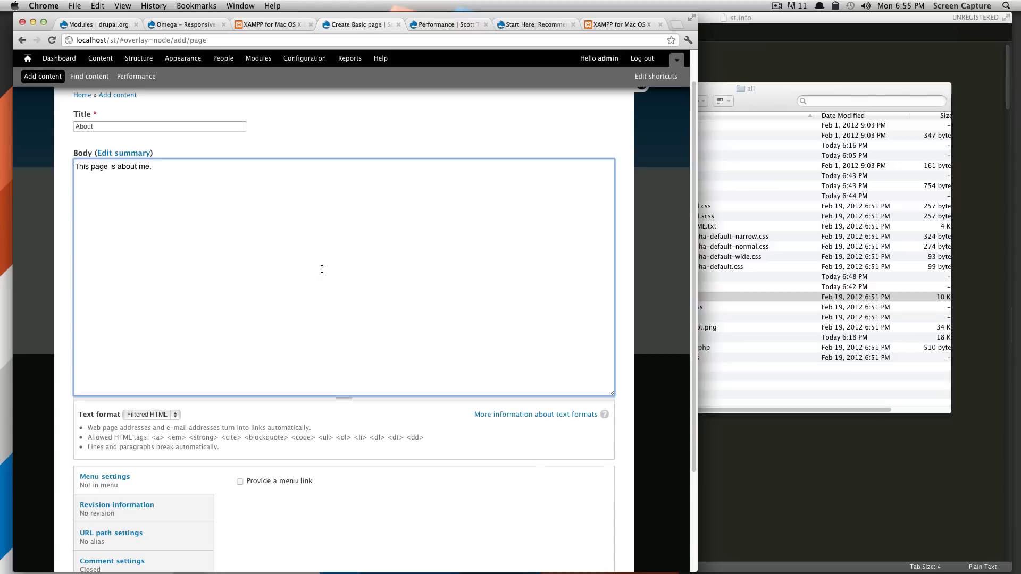
- Enable a menu link for the page with description 'About Me'
scroll("down", 3)
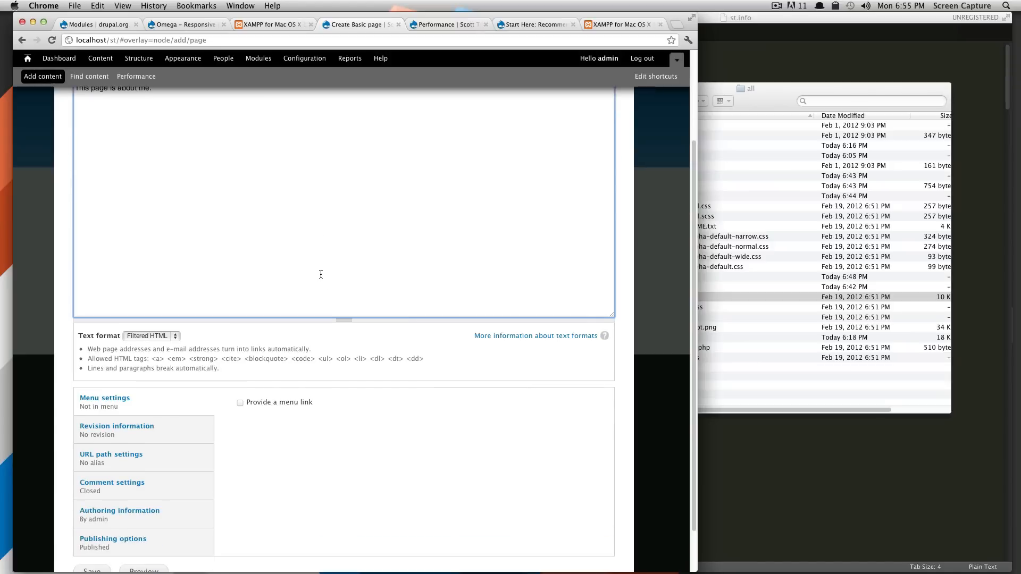
scroll("down", 3)
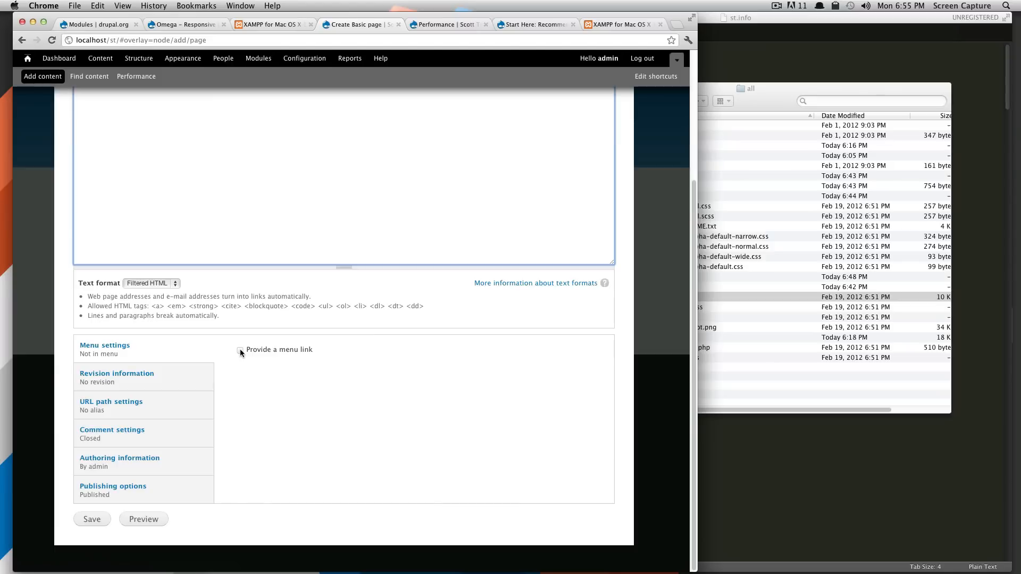
left_click(241, 350)
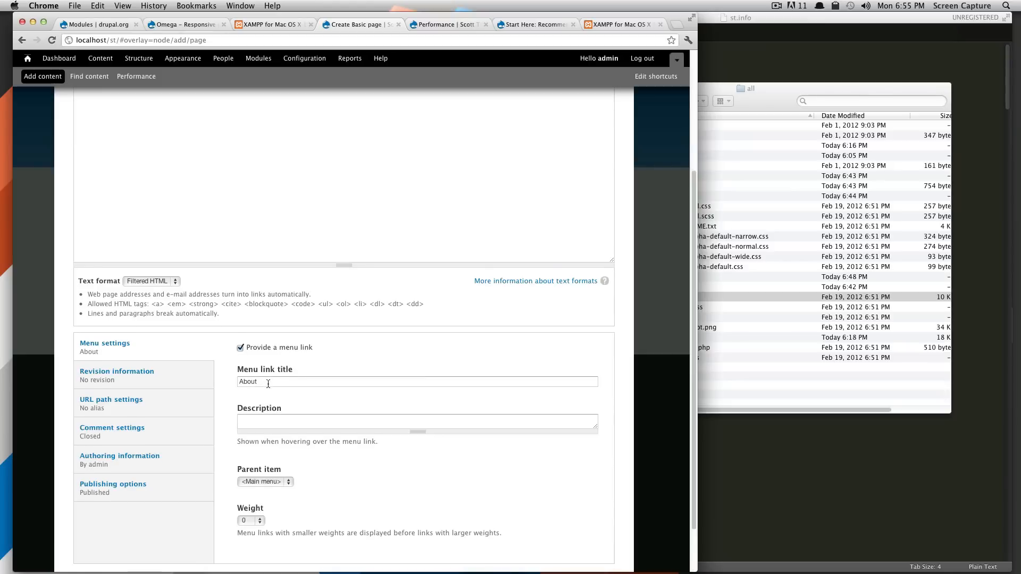
scroll("down", 3)
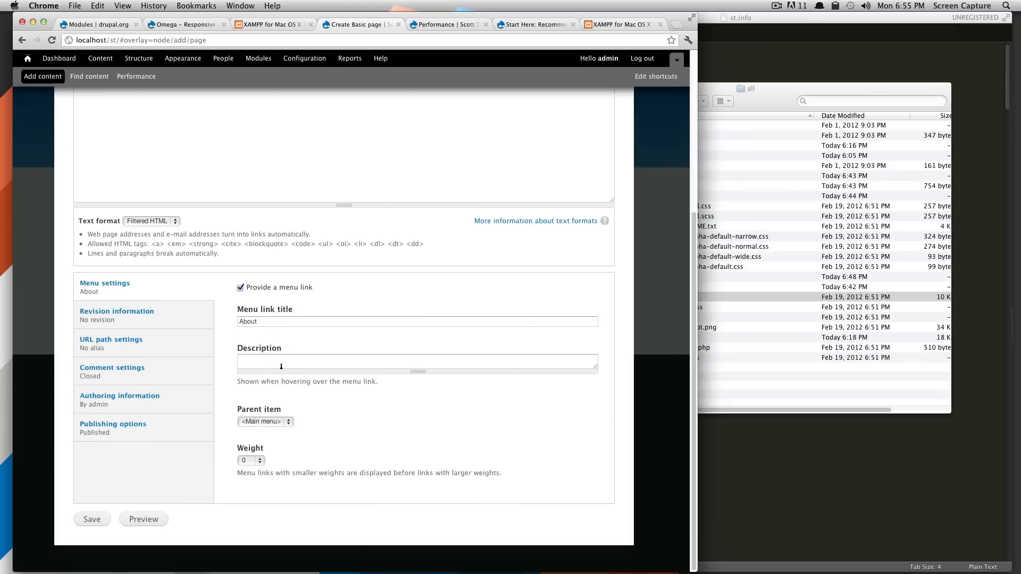
left_click(417, 361)
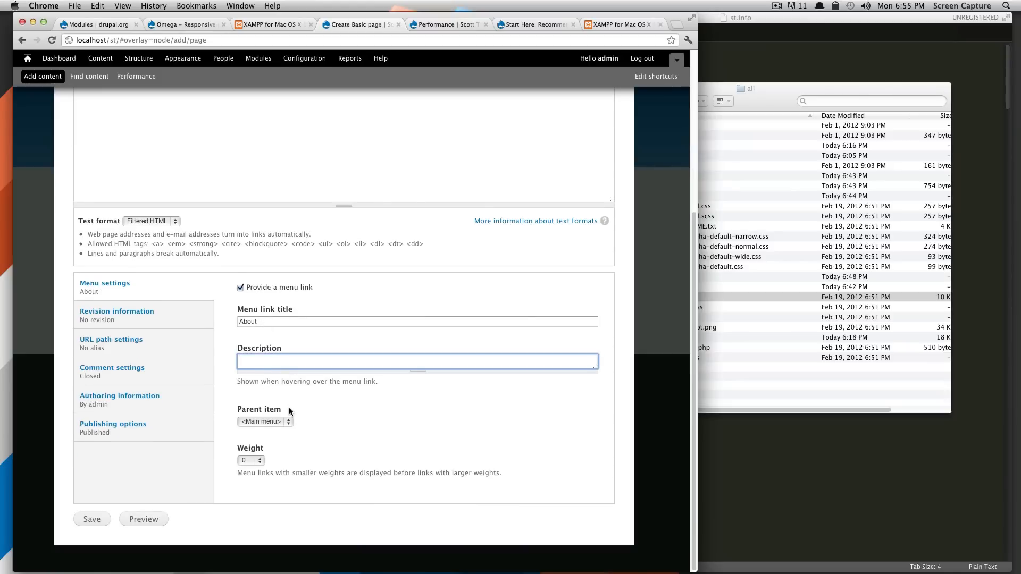
type("Ab")
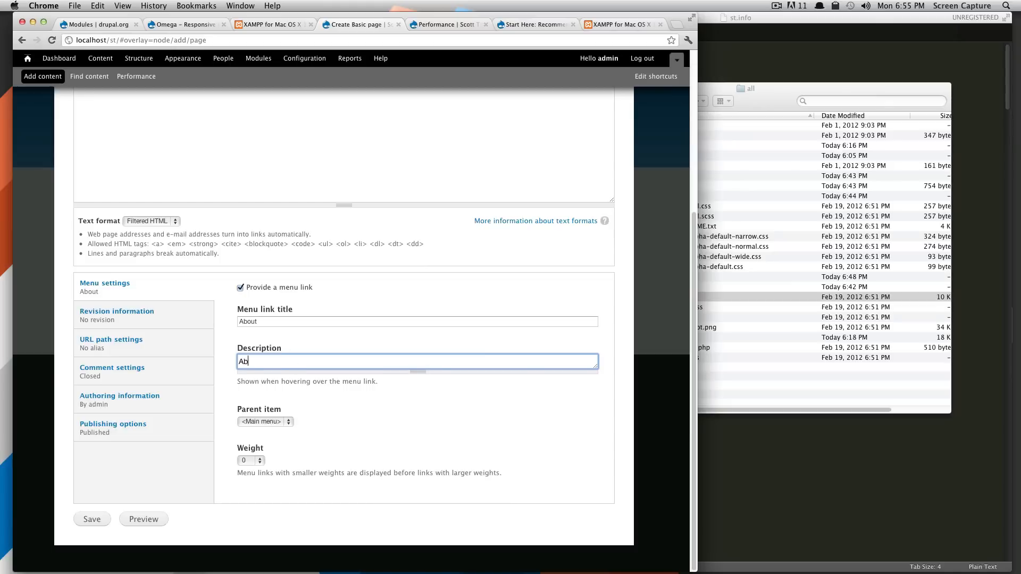
type("About Me")
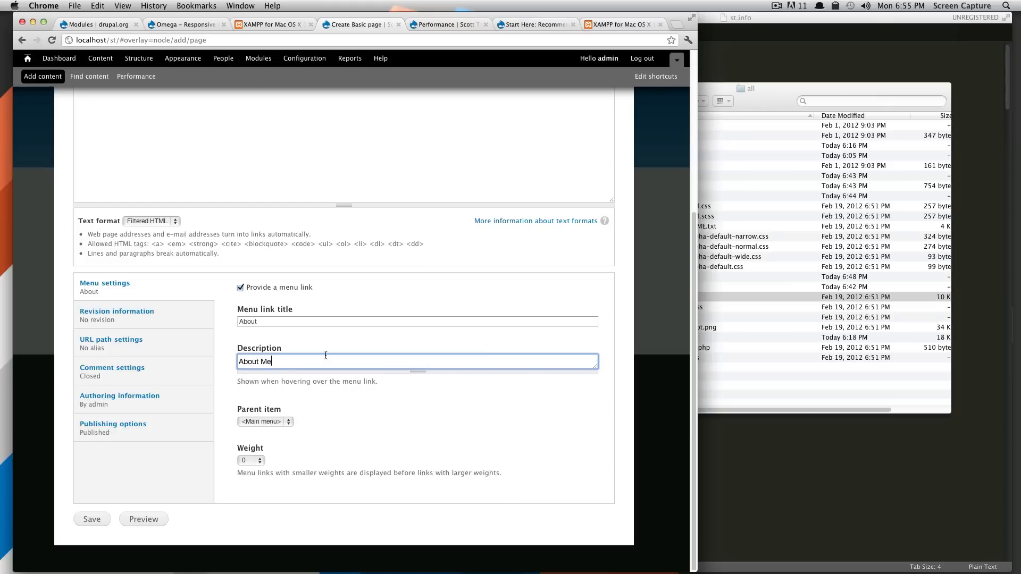
- Keep <Main menu> as the parent item and set the link weight to 3
left_click(265, 421)
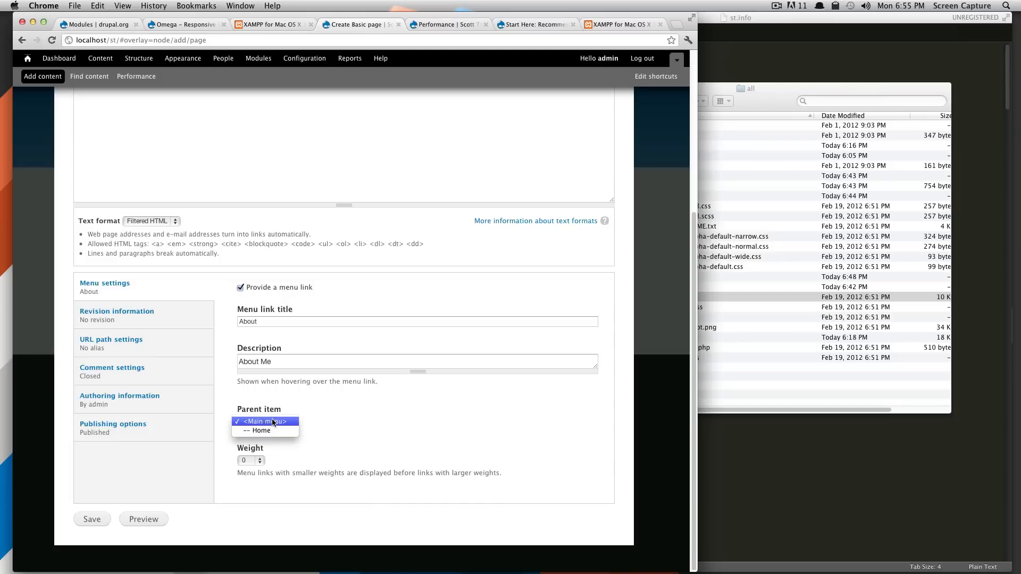
left_click(250, 460)
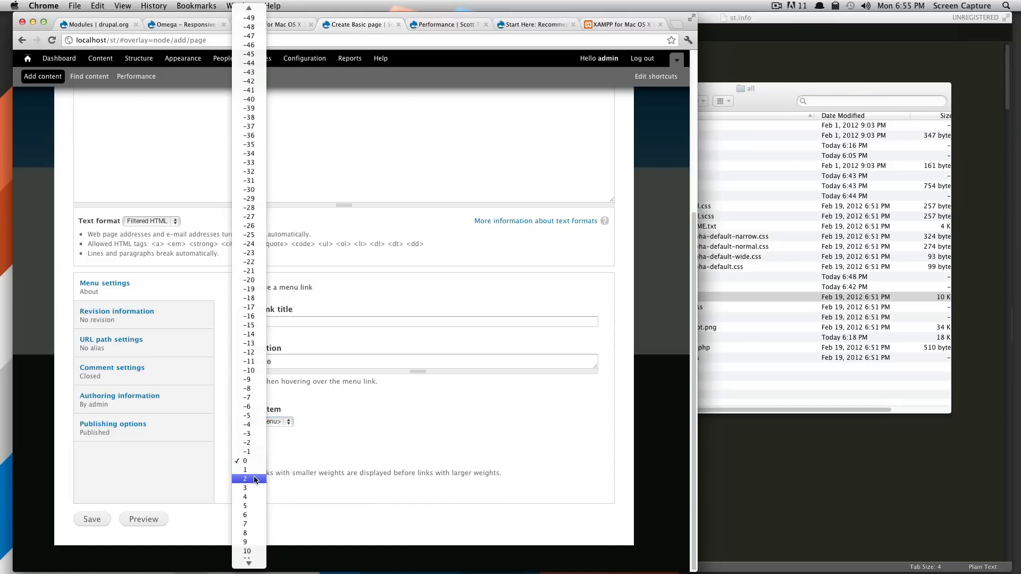
left_click(244, 488)
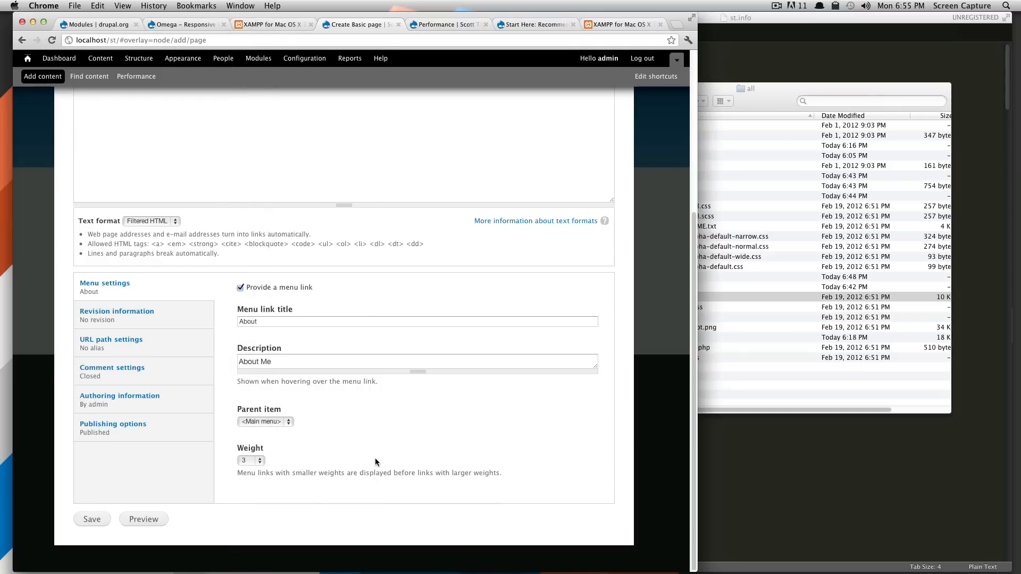
mouse_move(259, 466)
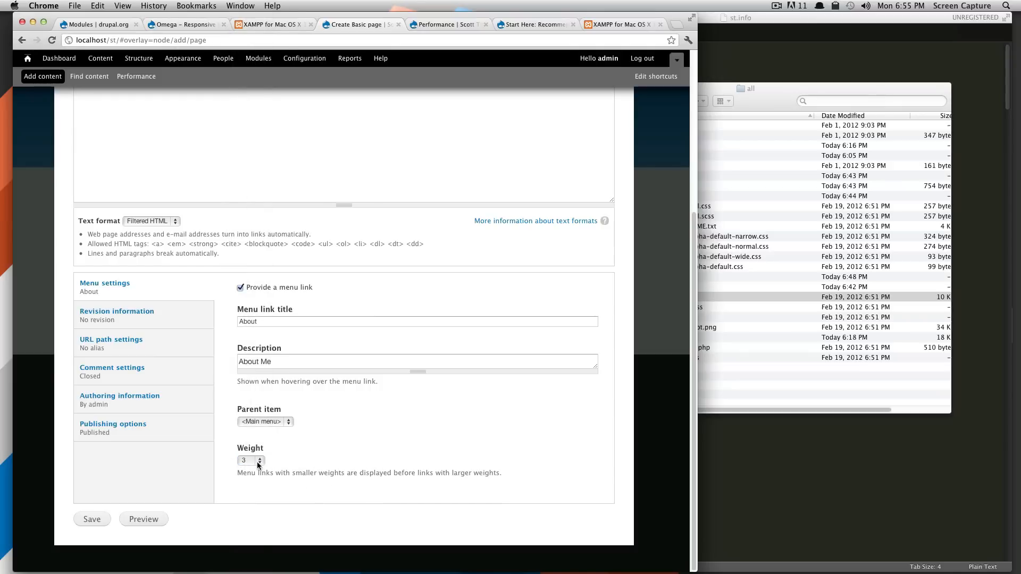
left_click(245, 461)
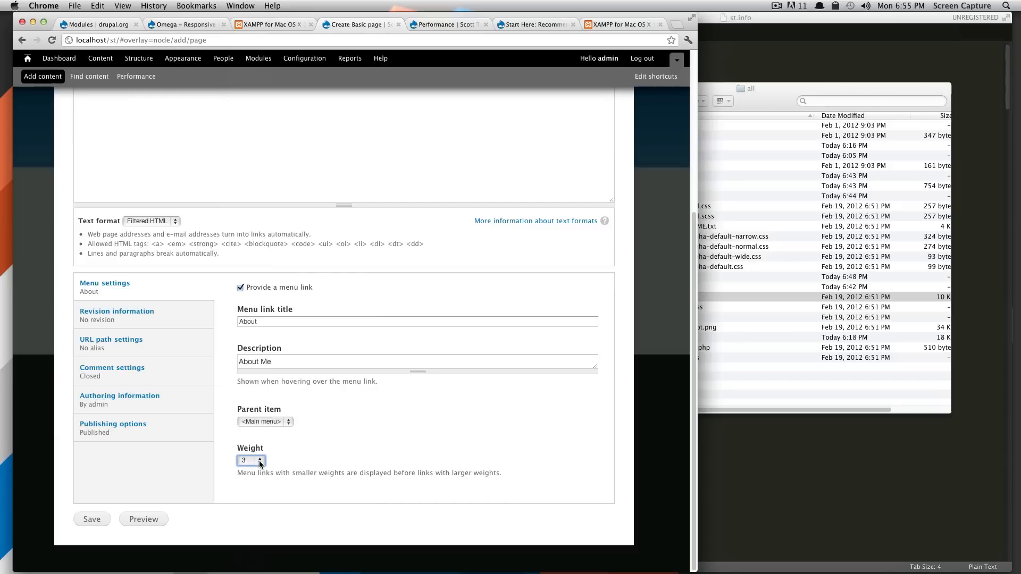
left_click(251, 460)
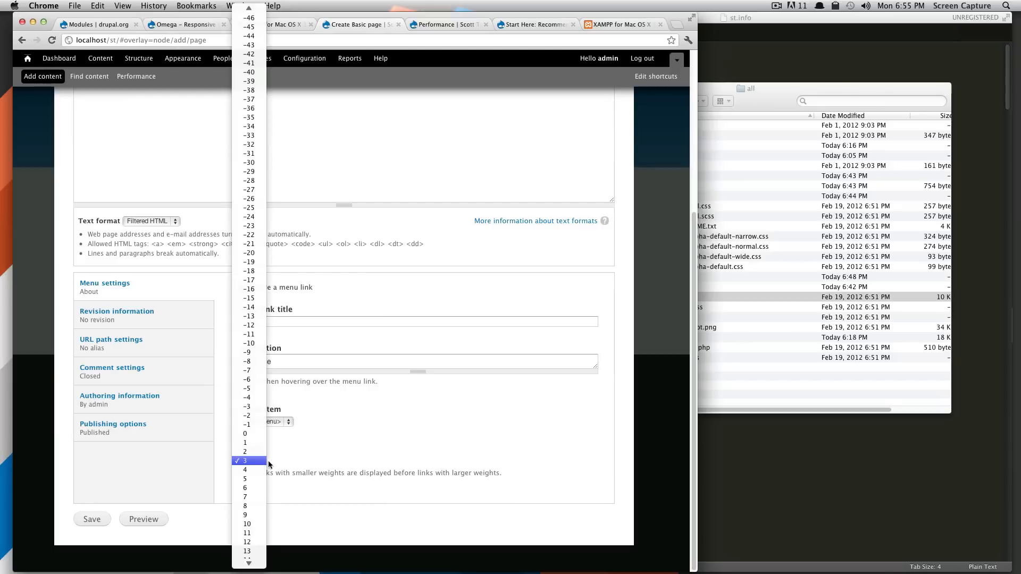
left_click(246, 460)
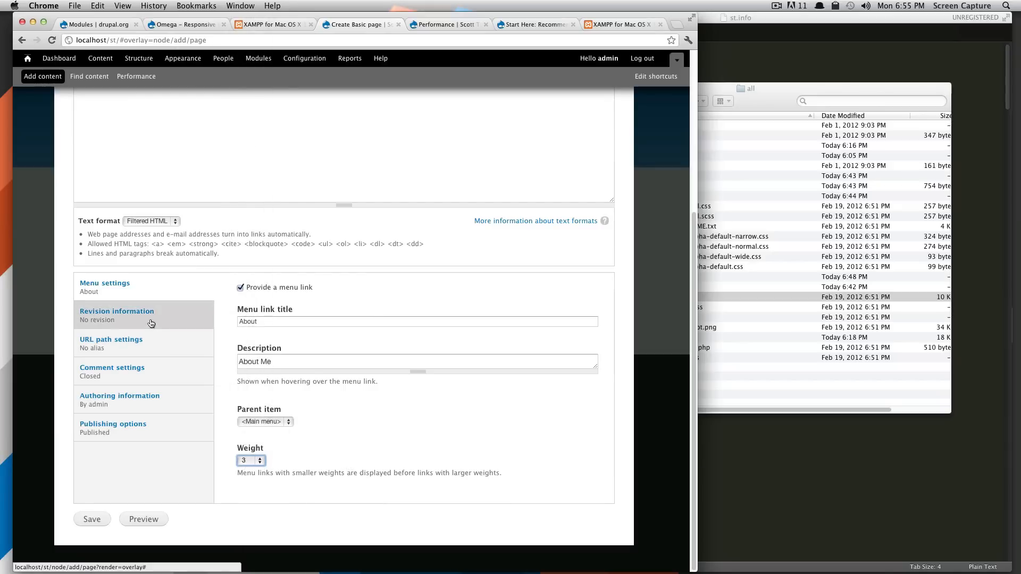
- Review revision, URL alias, comment and authoring settings, leaving them at defaults with admin as author
left_click(117, 311)
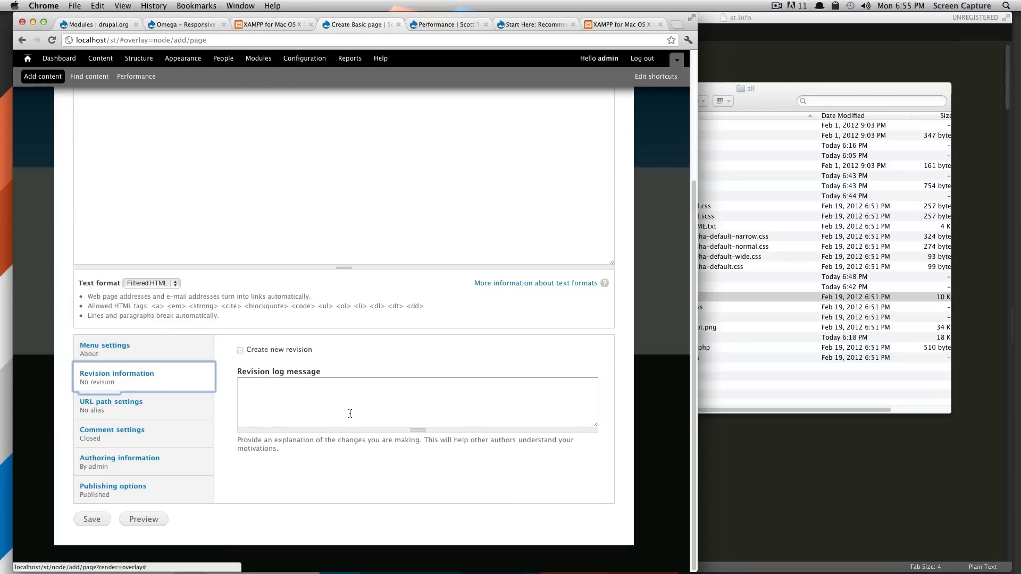
mouse_move(289, 343)
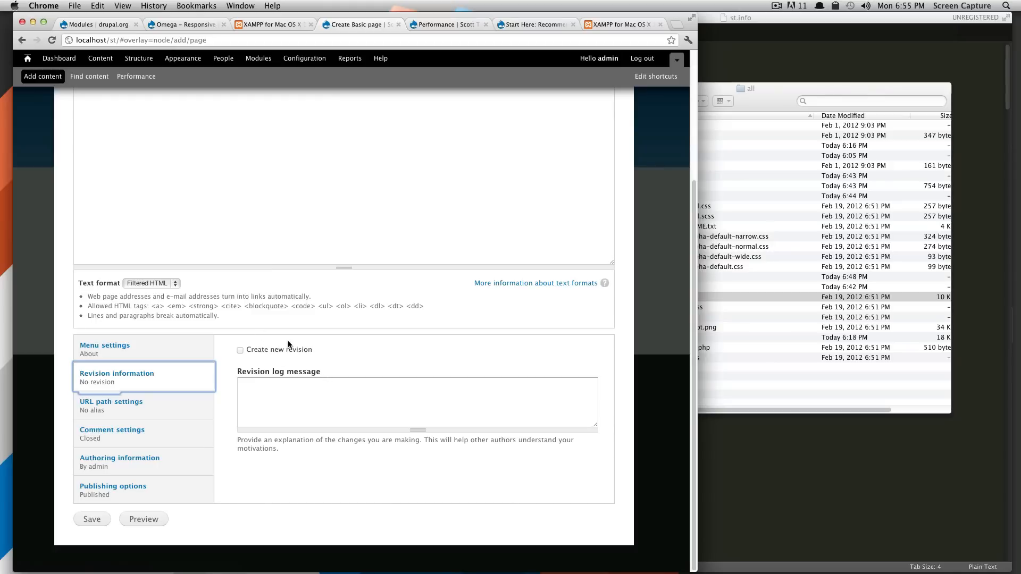
left_click(417, 402)
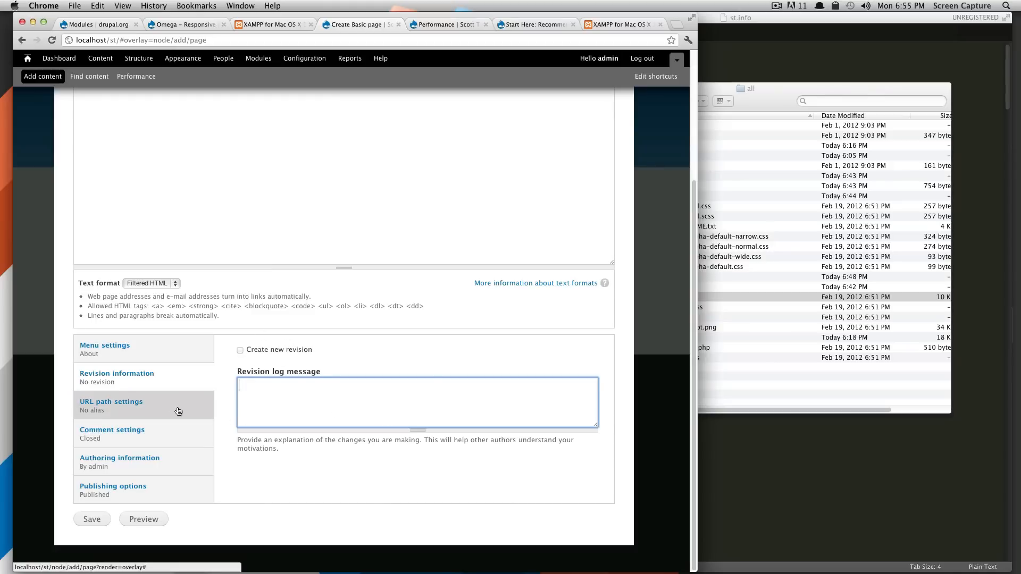
left_click(111, 404)
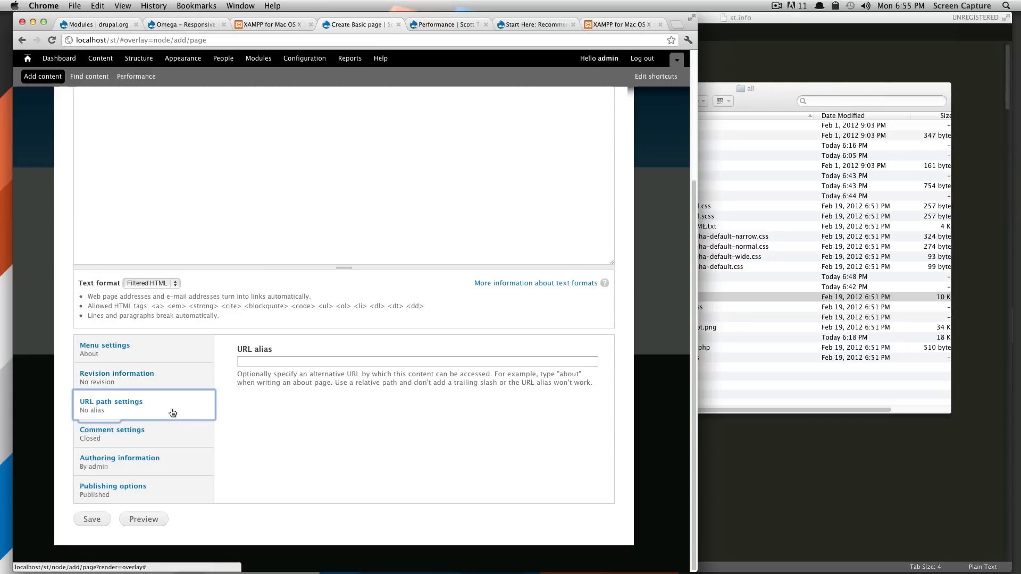
left_click(417, 362)
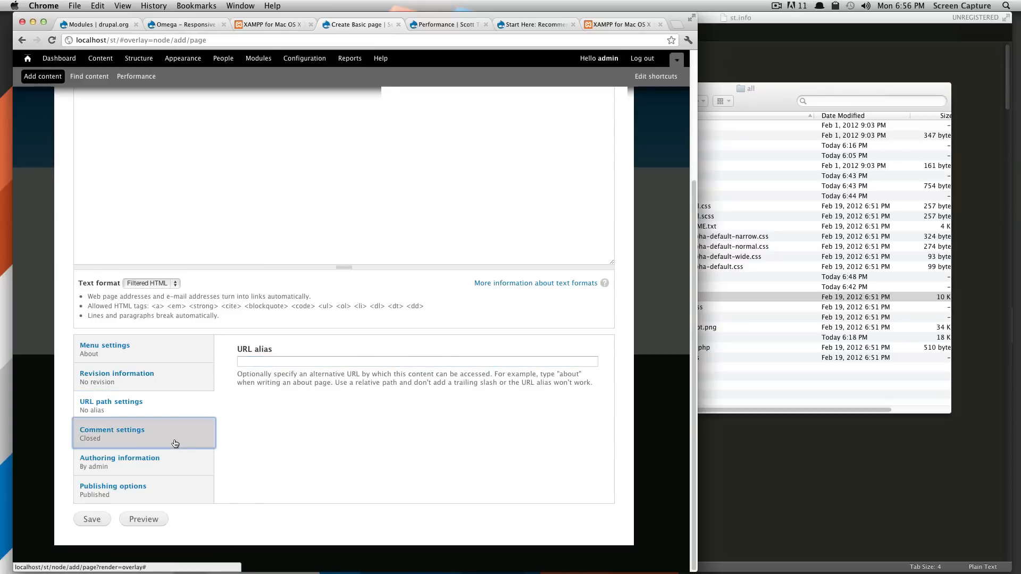
left_click(112, 433)
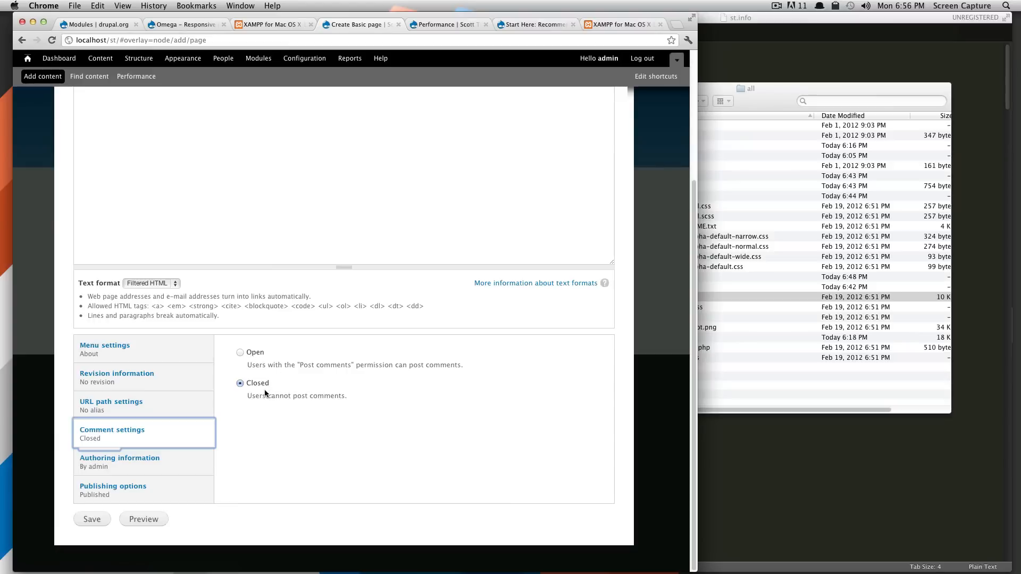
mouse_move(184, 468)
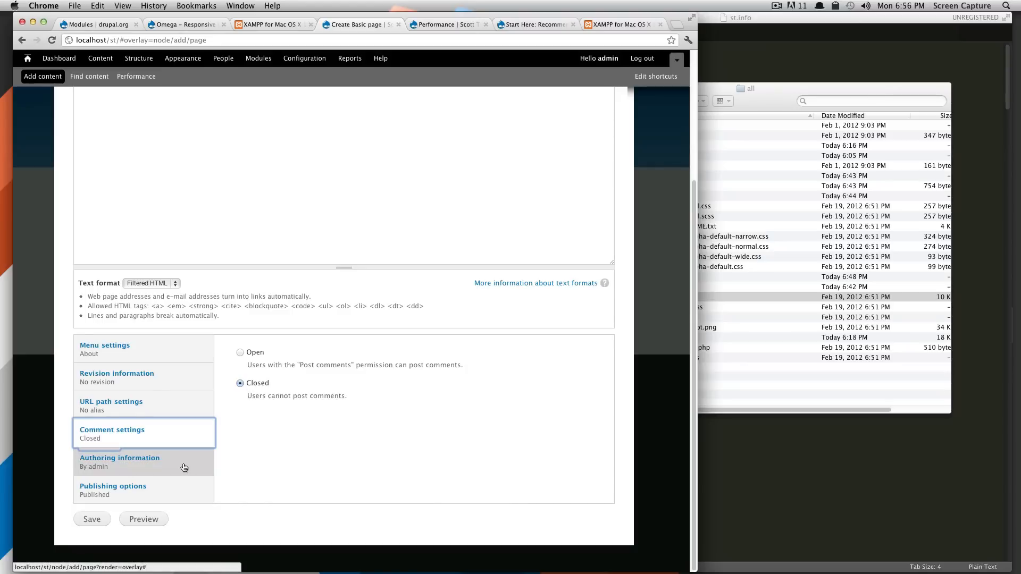
left_click(119, 458)
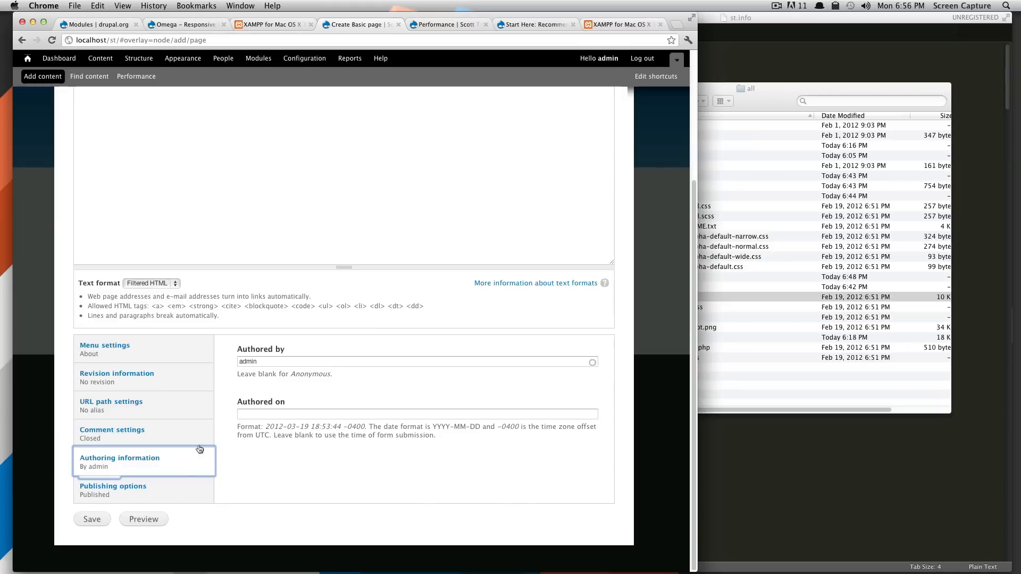
mouse_move(297, 446)
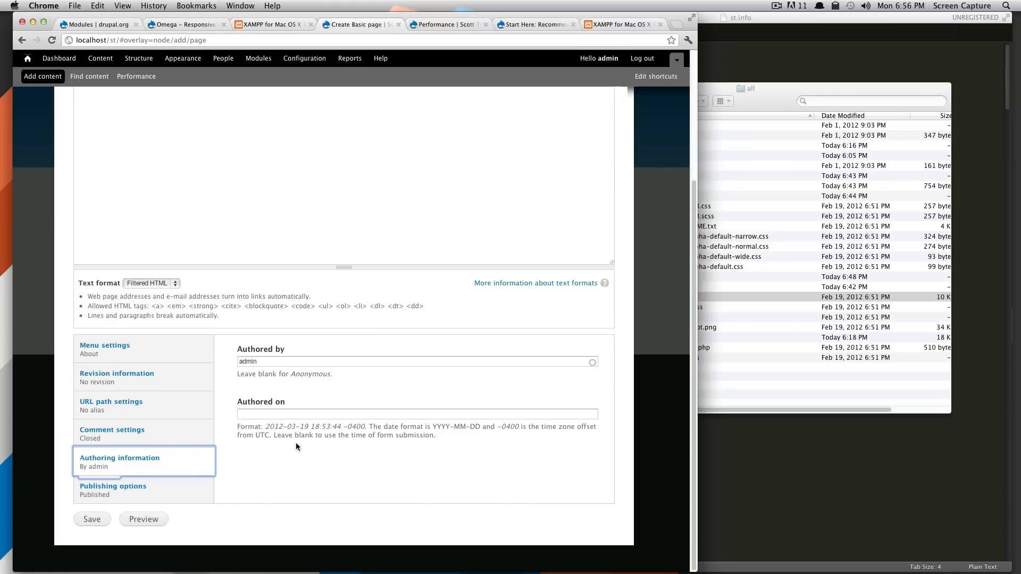
left_click(119, 489)
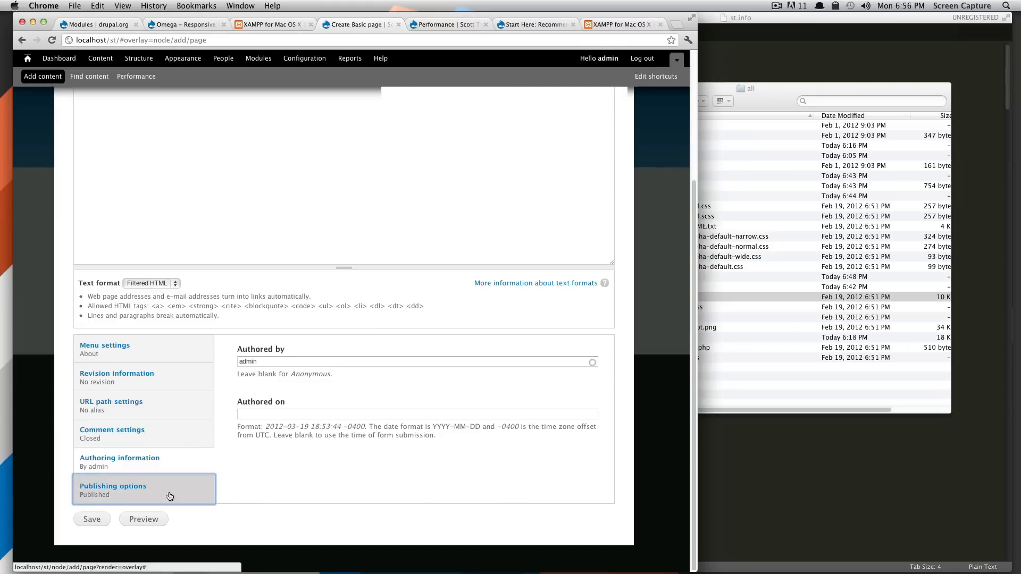
- Confirm Publishing options: Published checked, Promoted and Sticky left unchecked
left_click(113, 486)
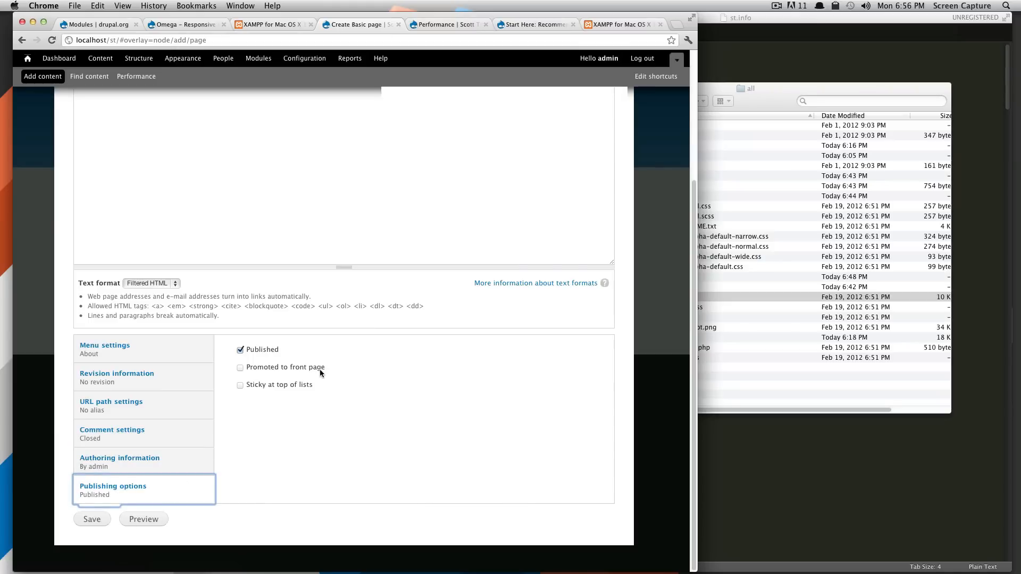
mouse_move(186, 350)
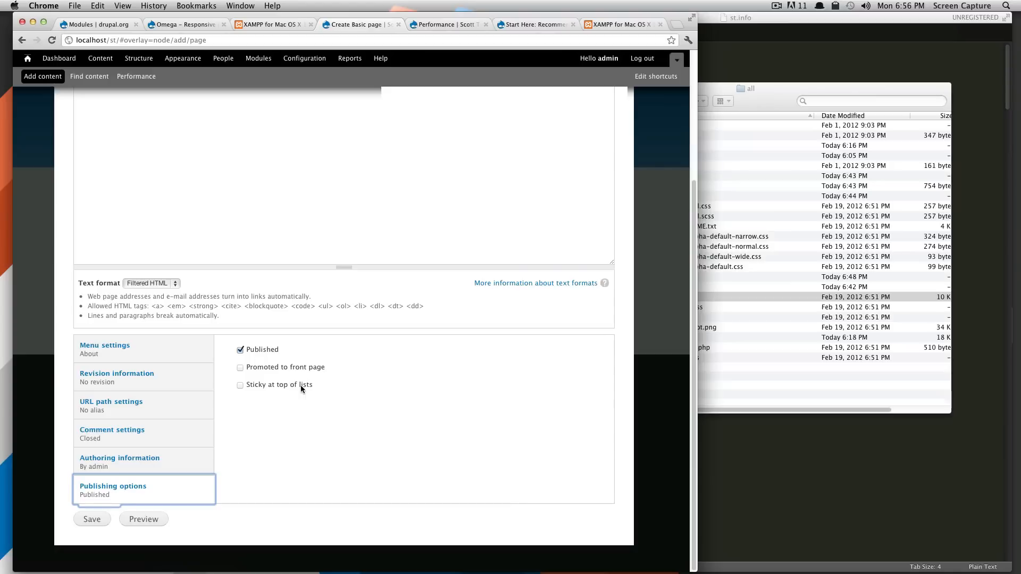
mouse_move(303, 387)
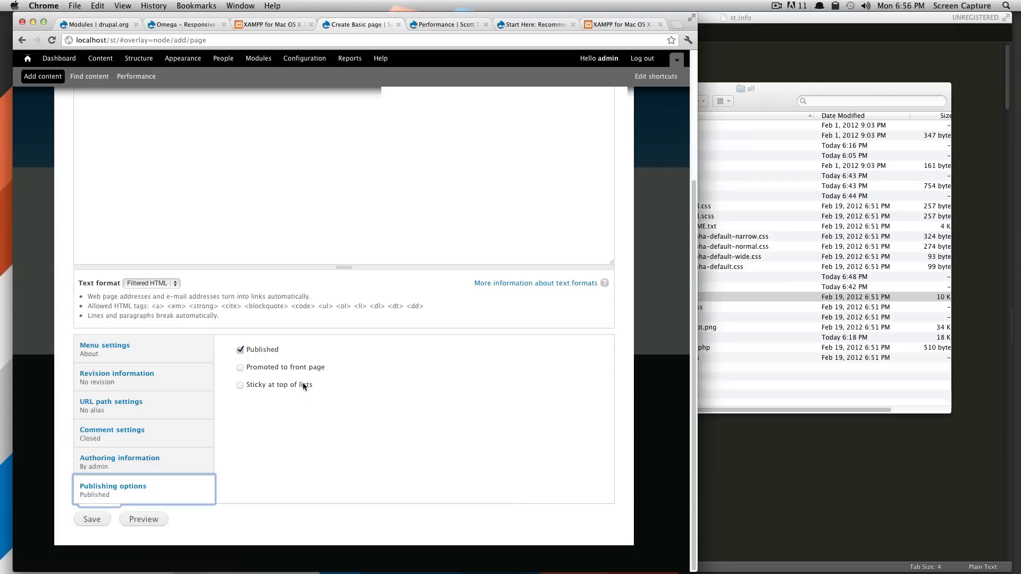
double_click(262, 350)
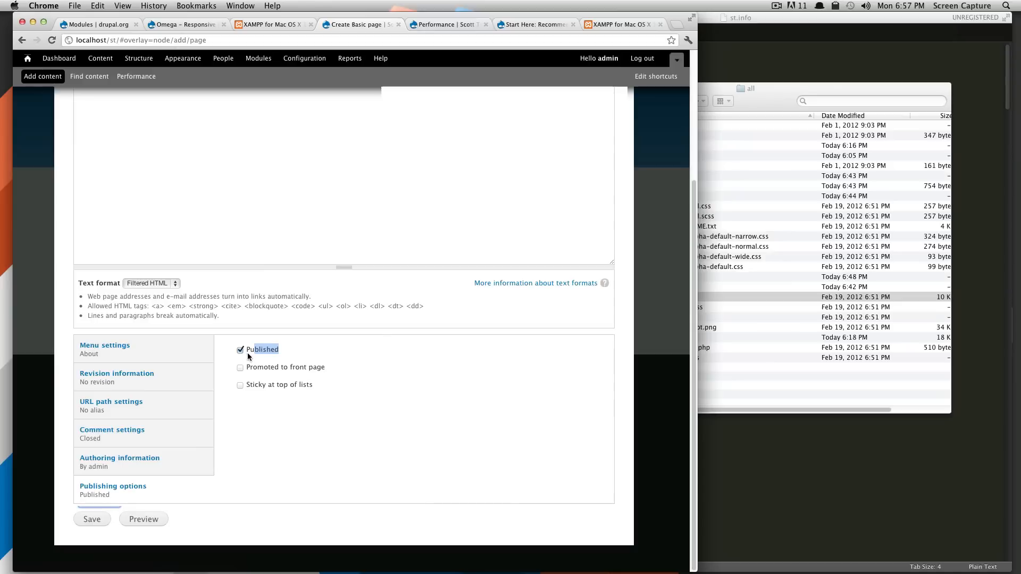
mouse_move(260, 374)
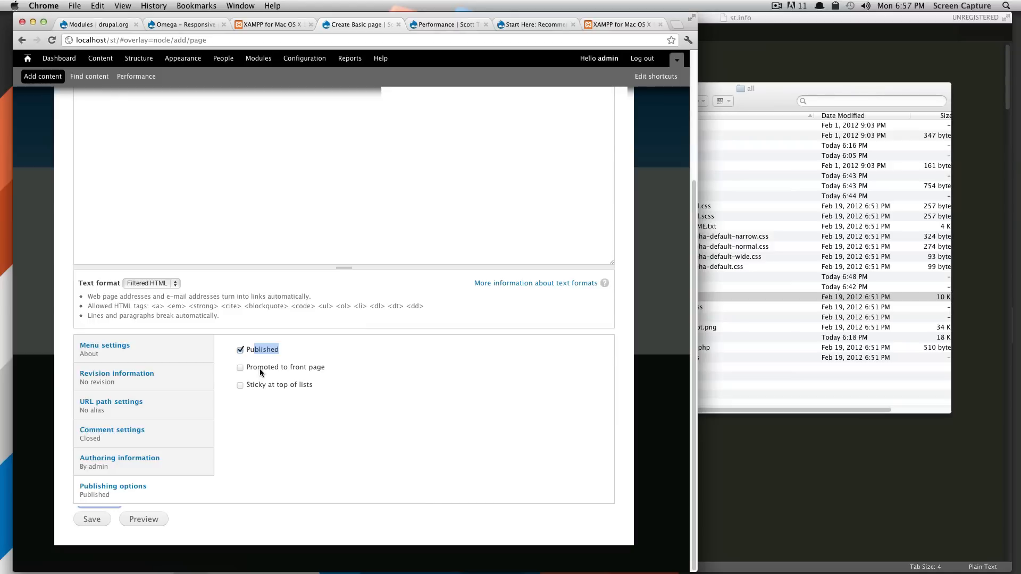
mouse_move(283, 369)
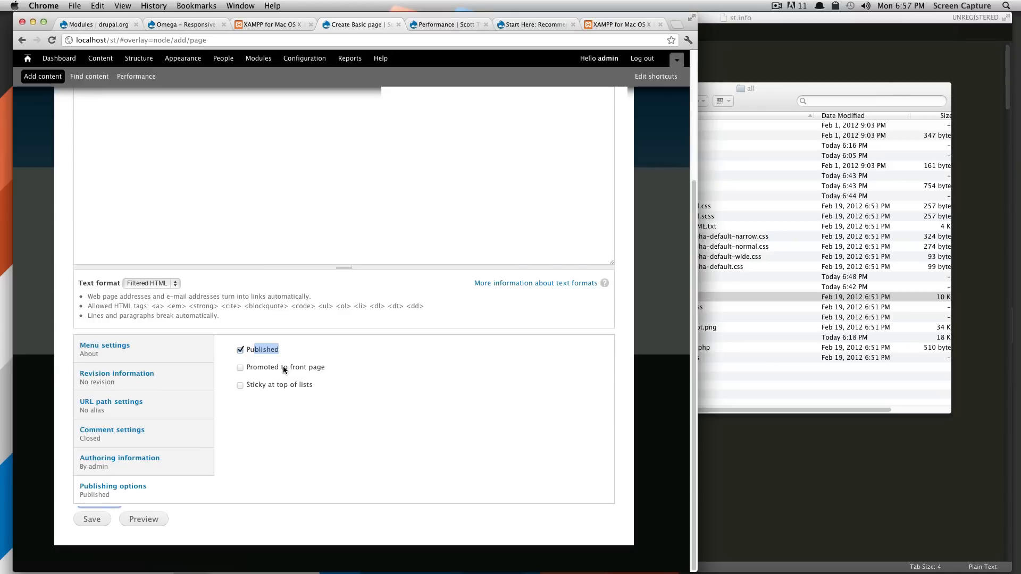
mouse_move(321, 391)
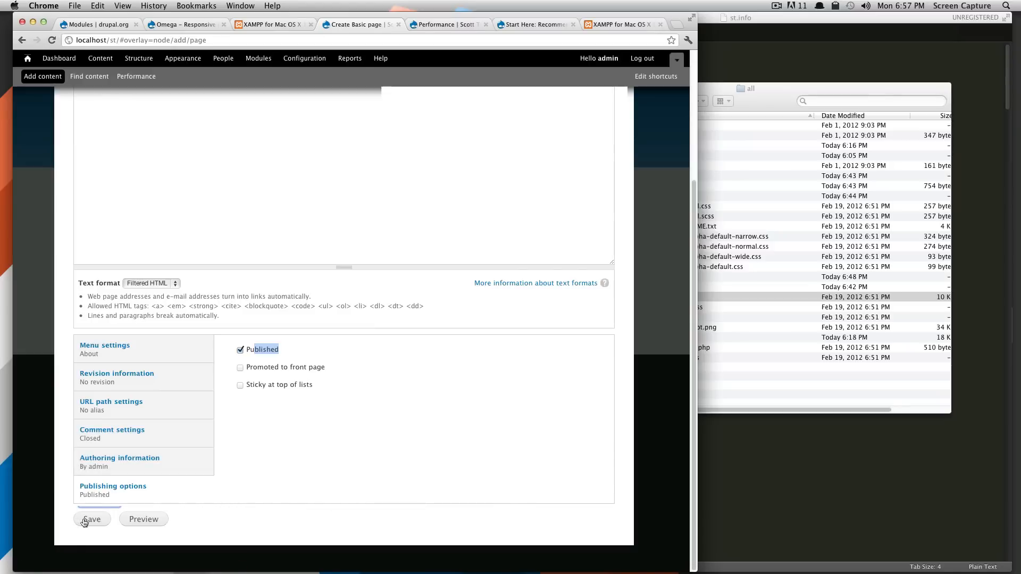
- Save the About page and check its body text on the created node
left_click(91, 518)
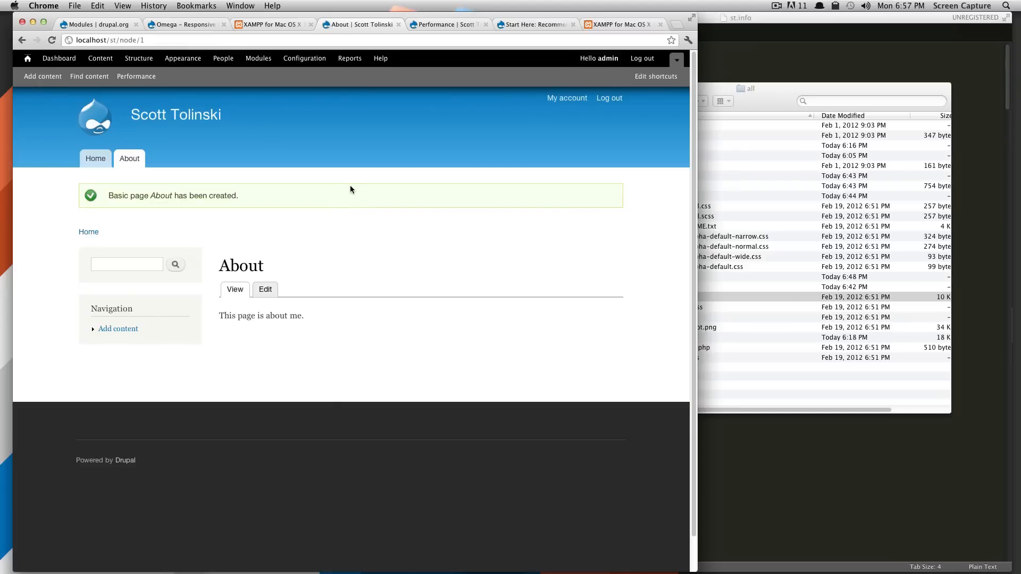
mouse_move(320, 243)
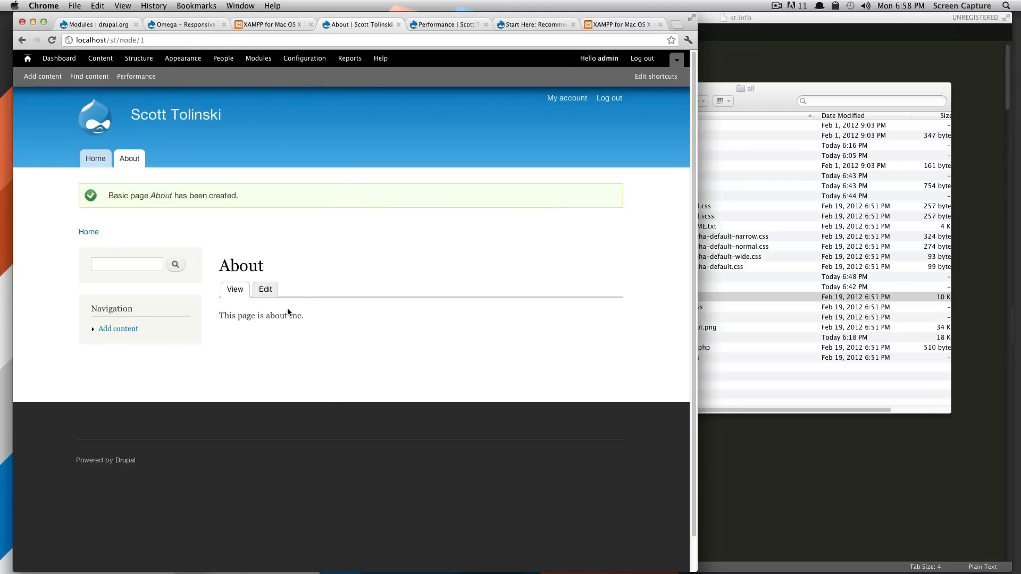
mouse_move(318, 324)
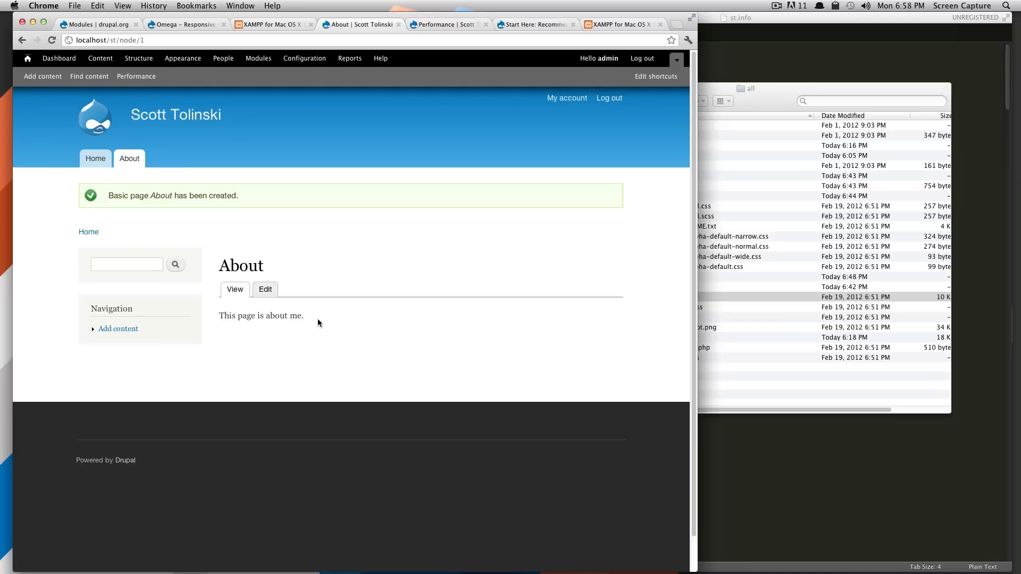
mouse_move(287, 281)
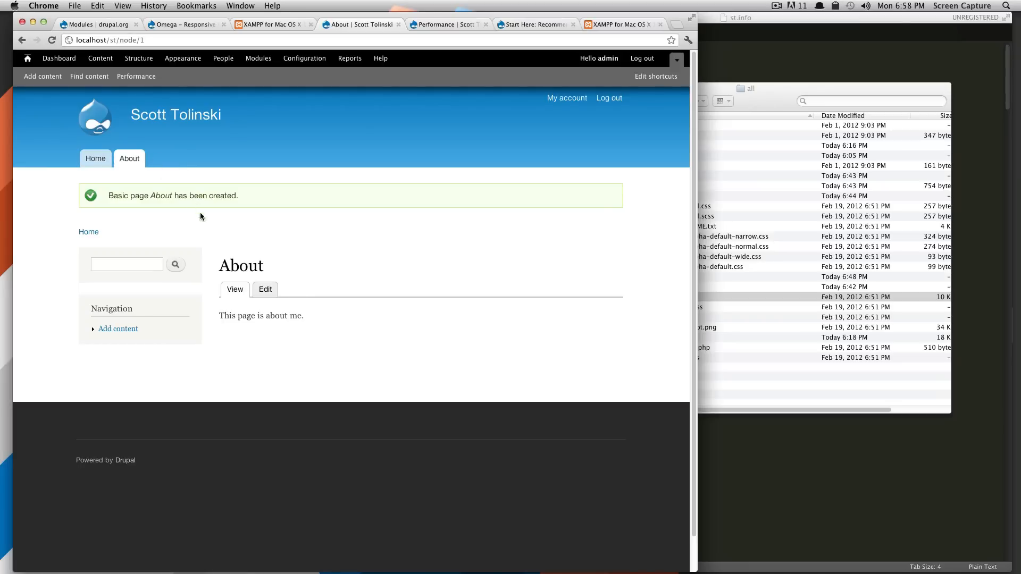
double_click(240, 265)
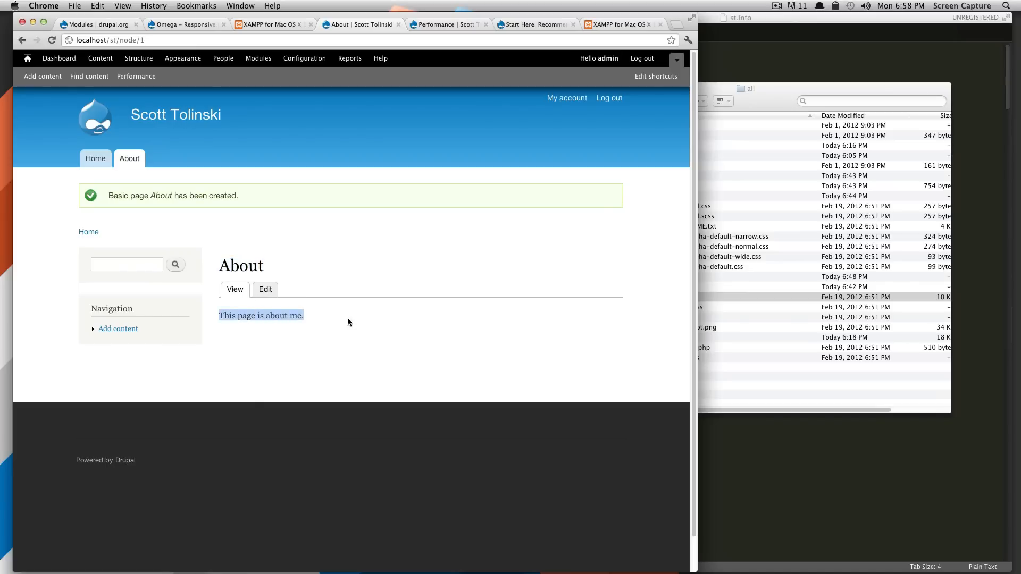
mouse_move(313, 320)
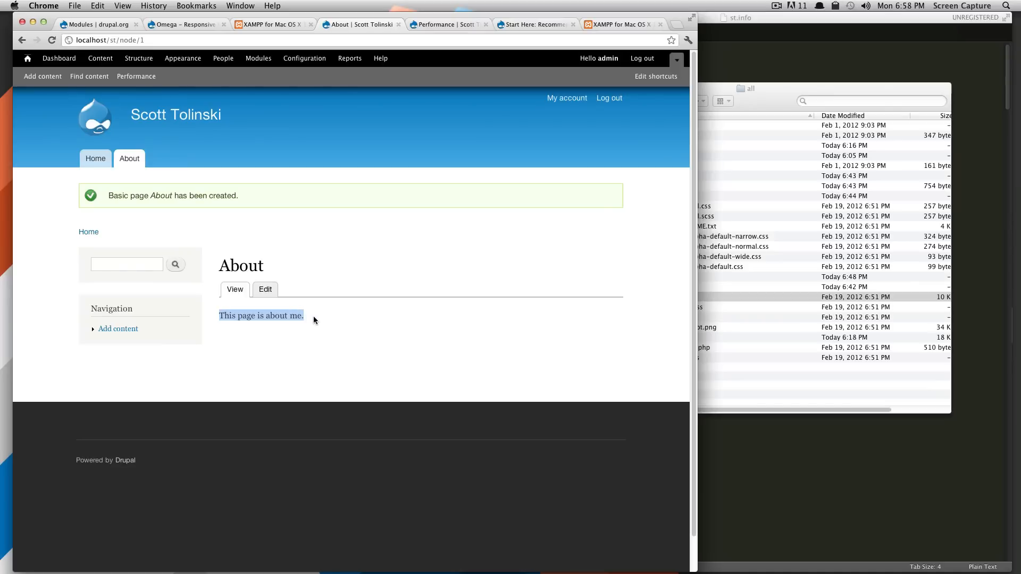
mouse_move(293, 295)
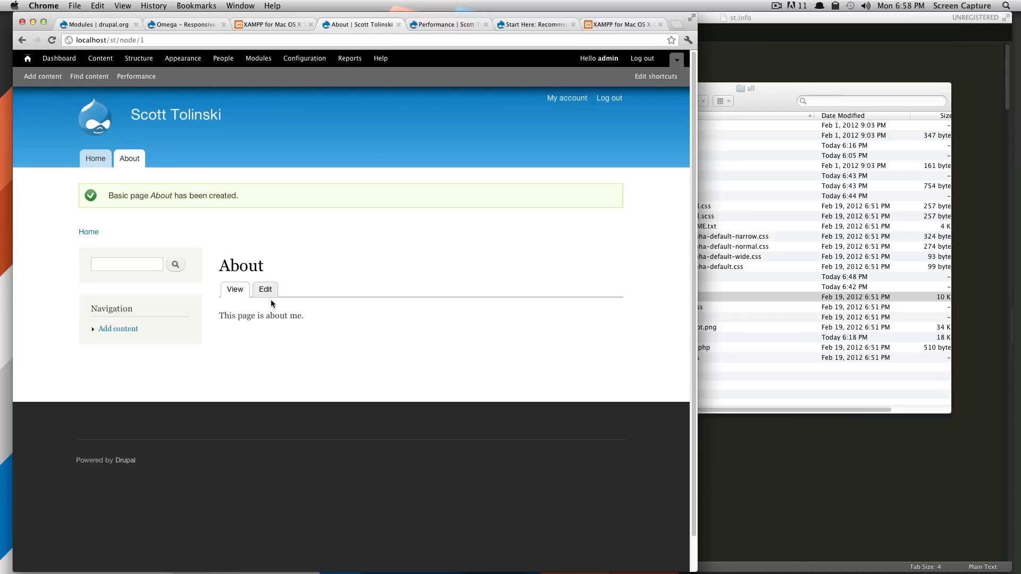
mouse_move(327, 327)
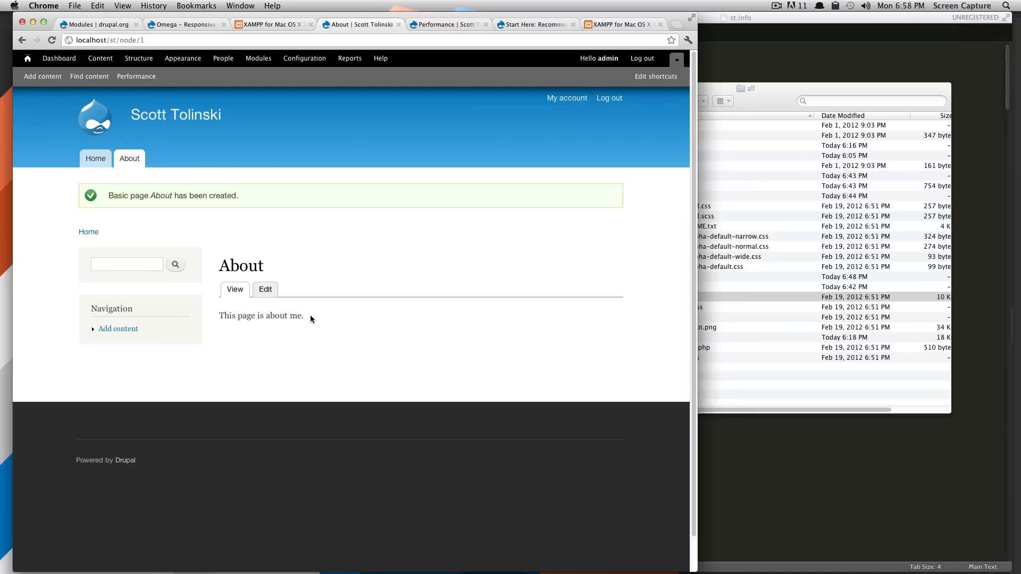
mouse_move(274, 242)
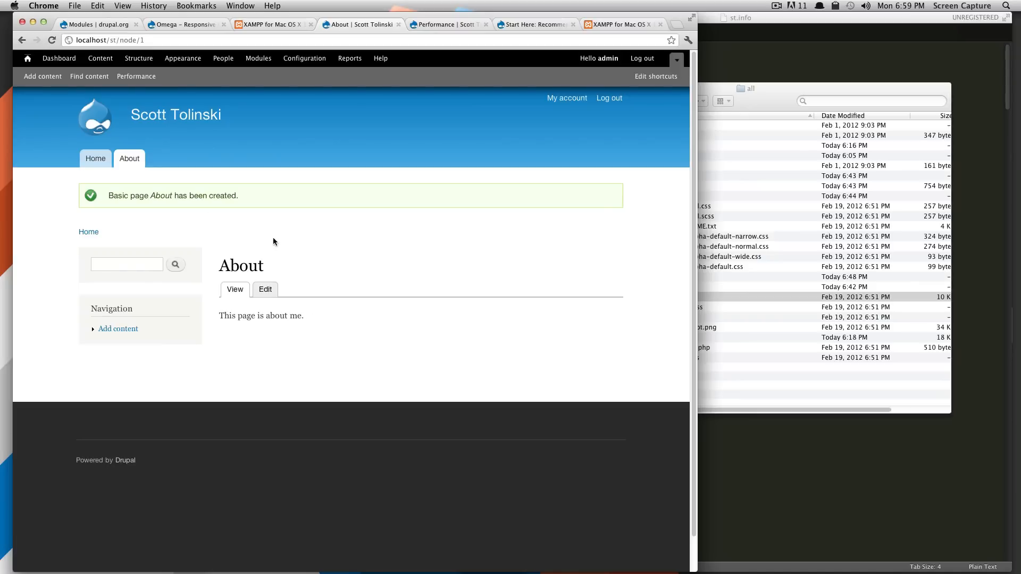
- Verify the About tab from the front page leads to the page, then start an incognito window
left_click(95, 158)
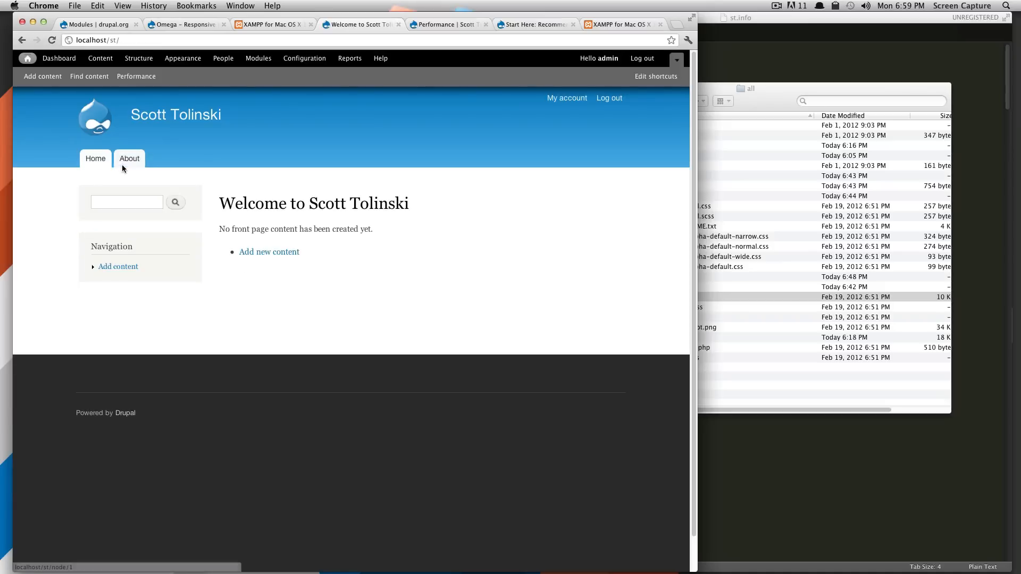
left_click(130, 159)
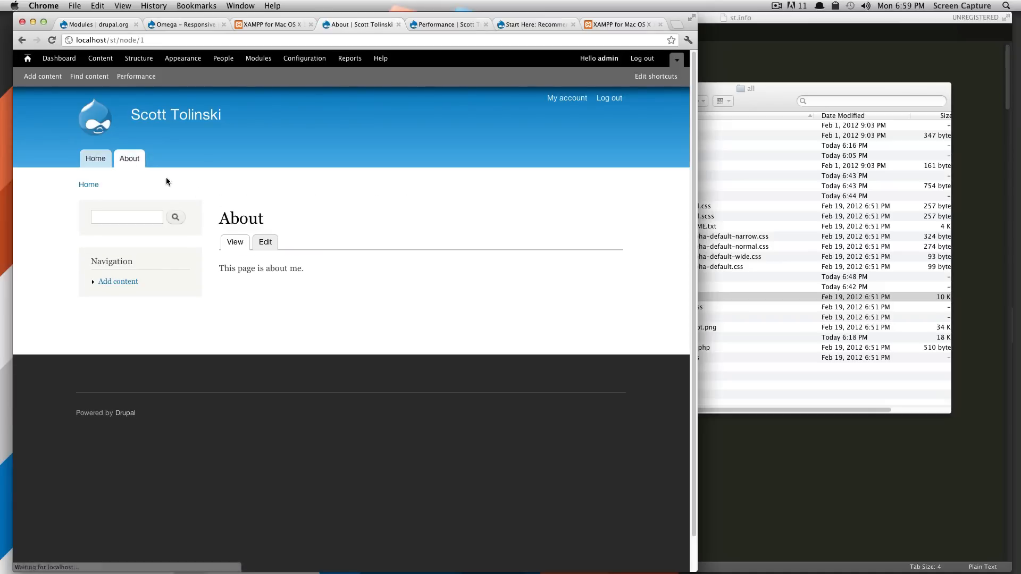
mouse_move(294, 242)
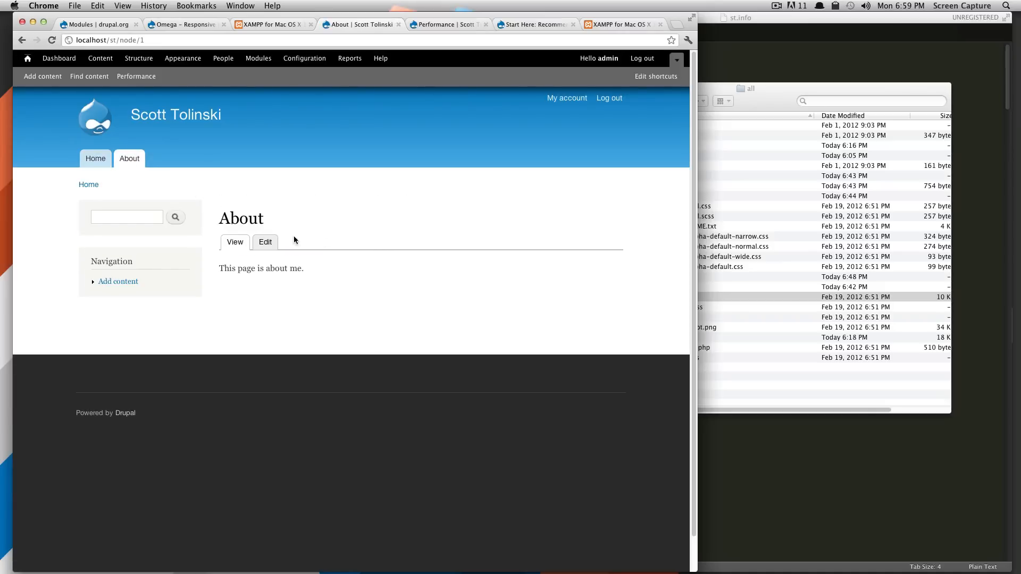
mouse_move(265, 242)
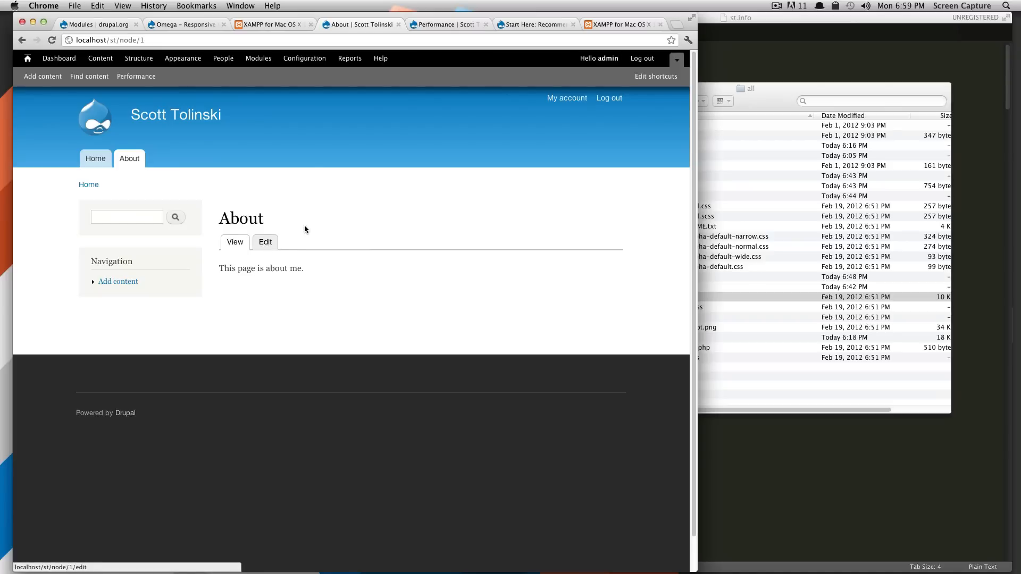
left_click(110, 39)
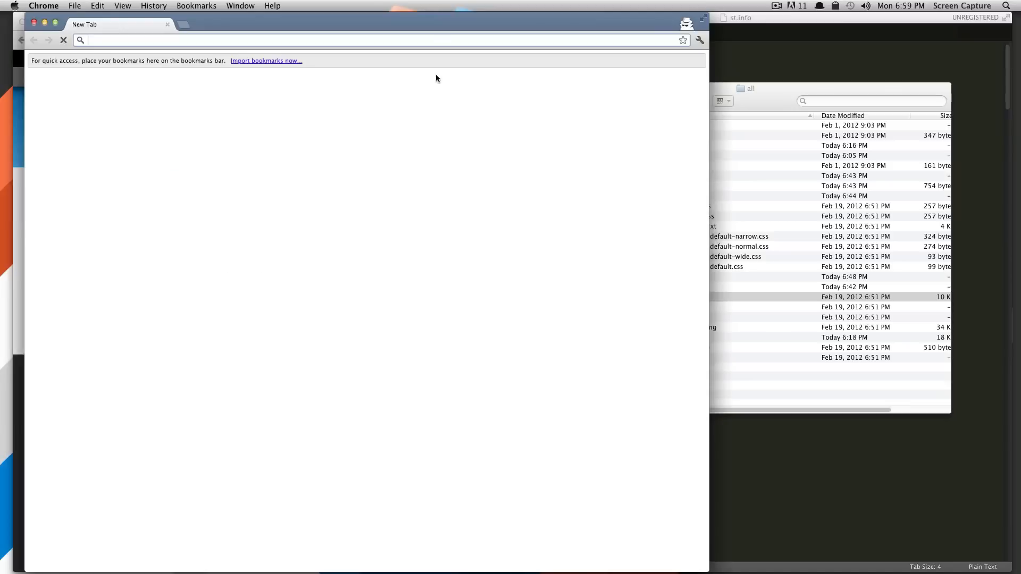
type("http://localhost/st/node/1")
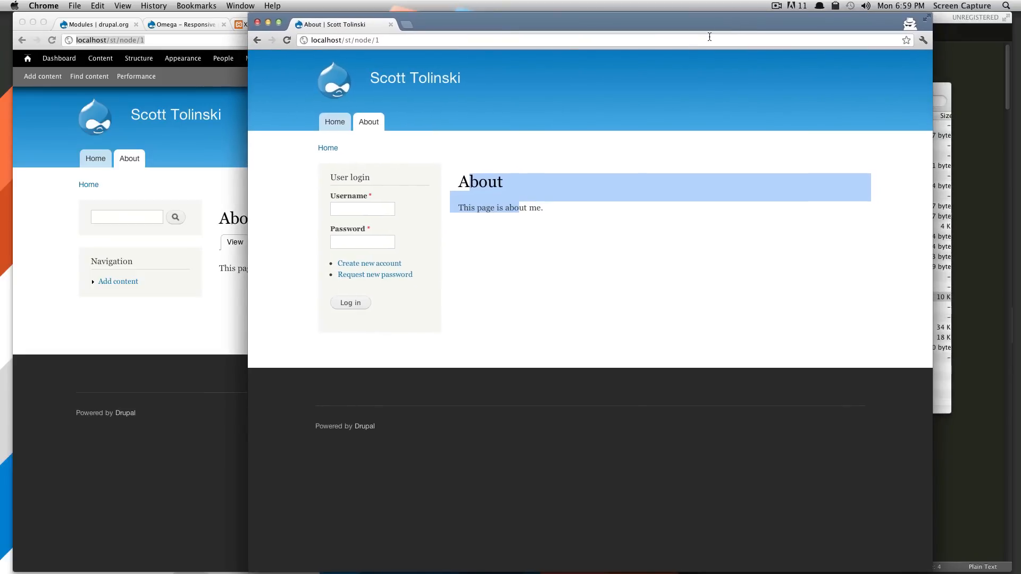
mouse_move(682, 36)
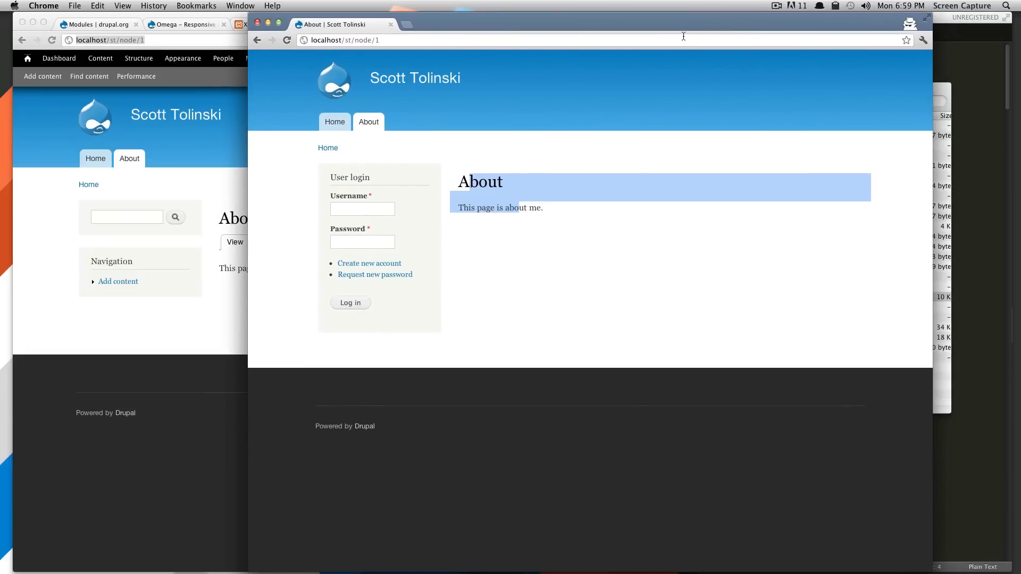